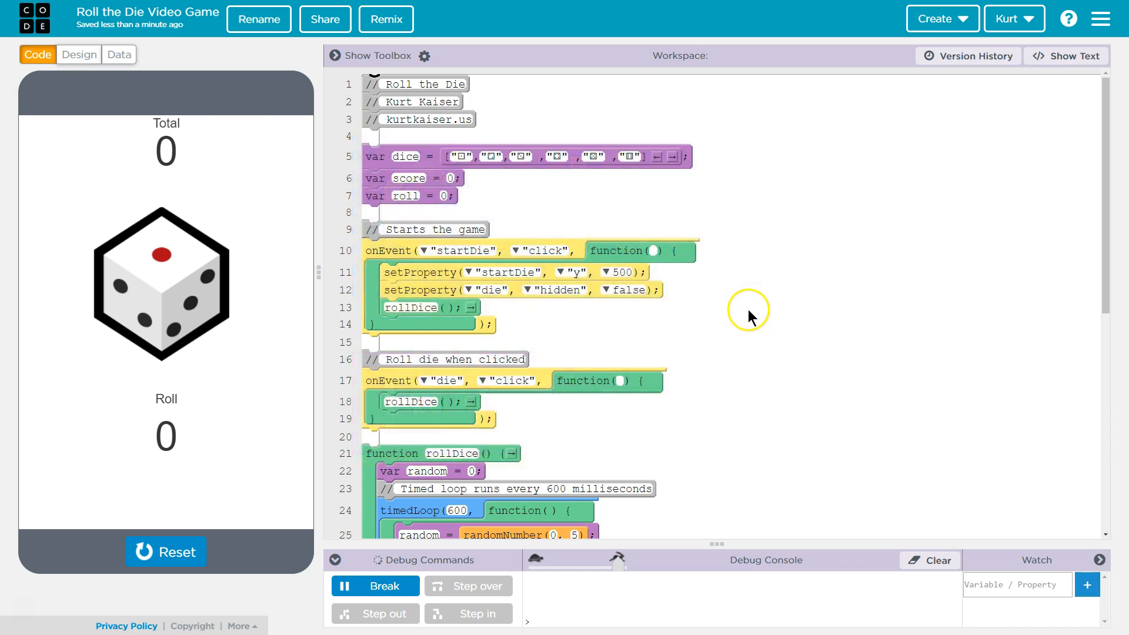
mouse_move(540, 316)
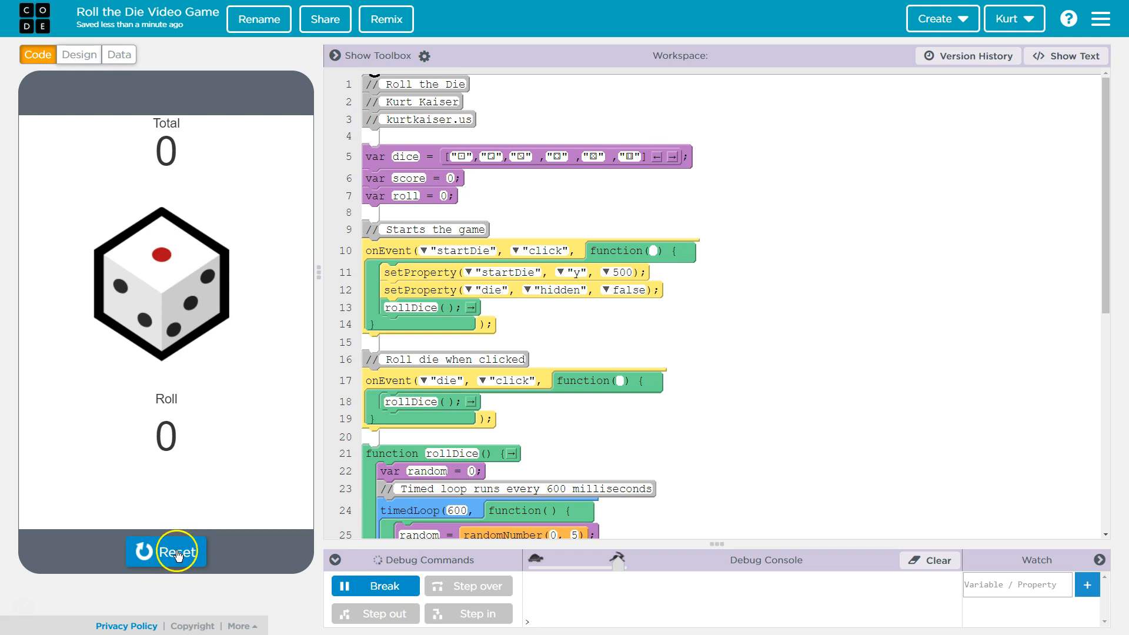
mouse_move(195, 349)
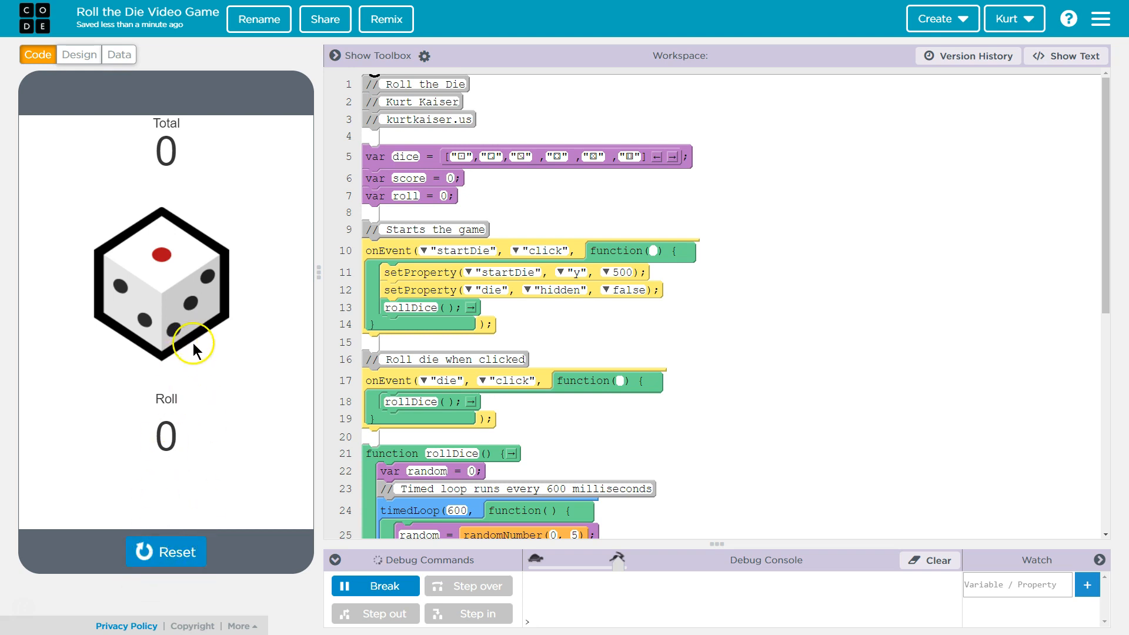
mouse_move(173, 282)
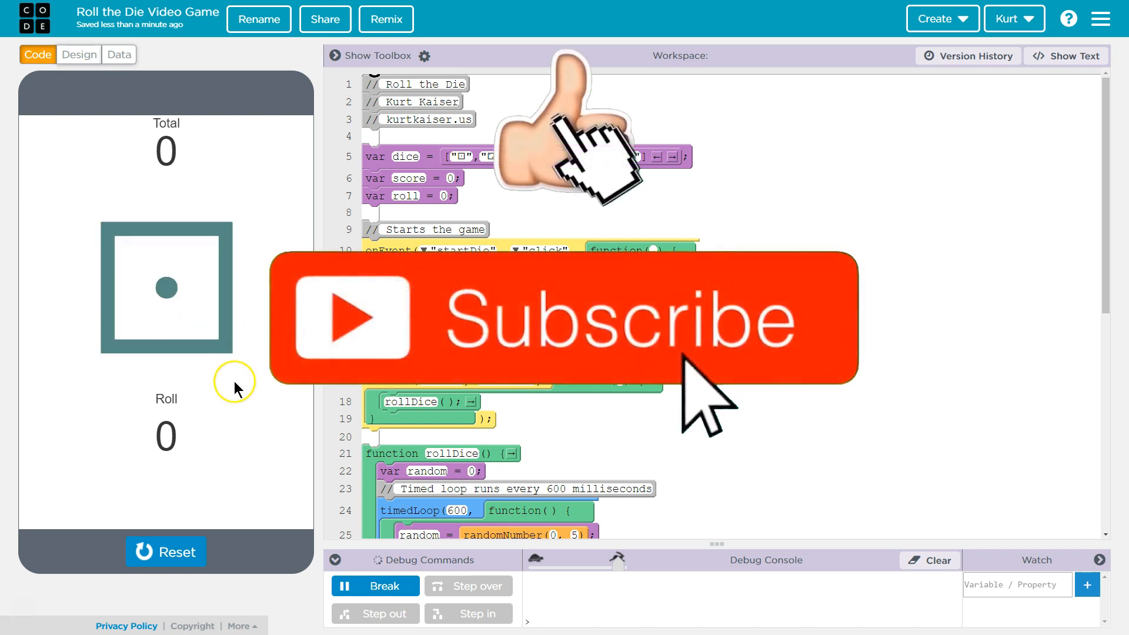
Step: Roll the die three times, ending on a roll of 3 with Total 16
click(166, 286)
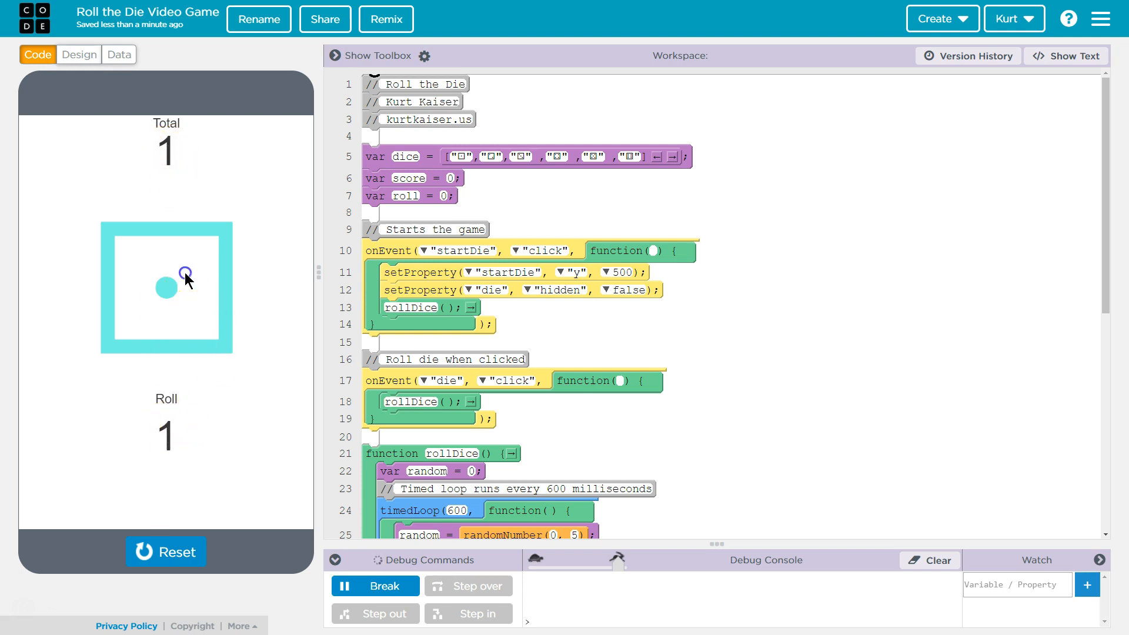
click(185, 279)
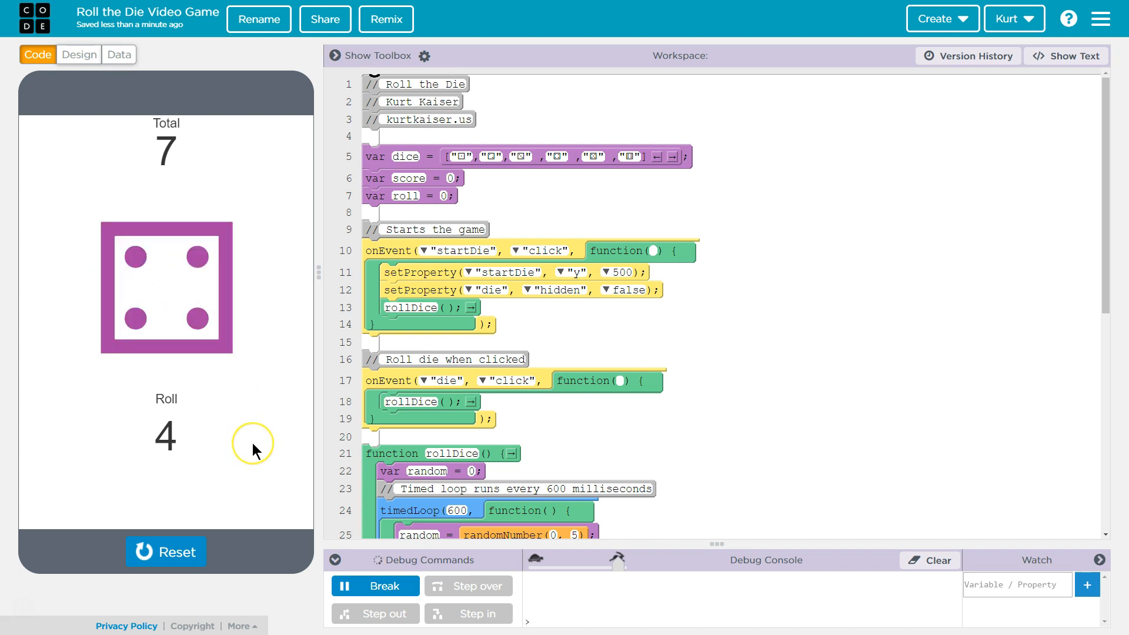
click(165, 289)
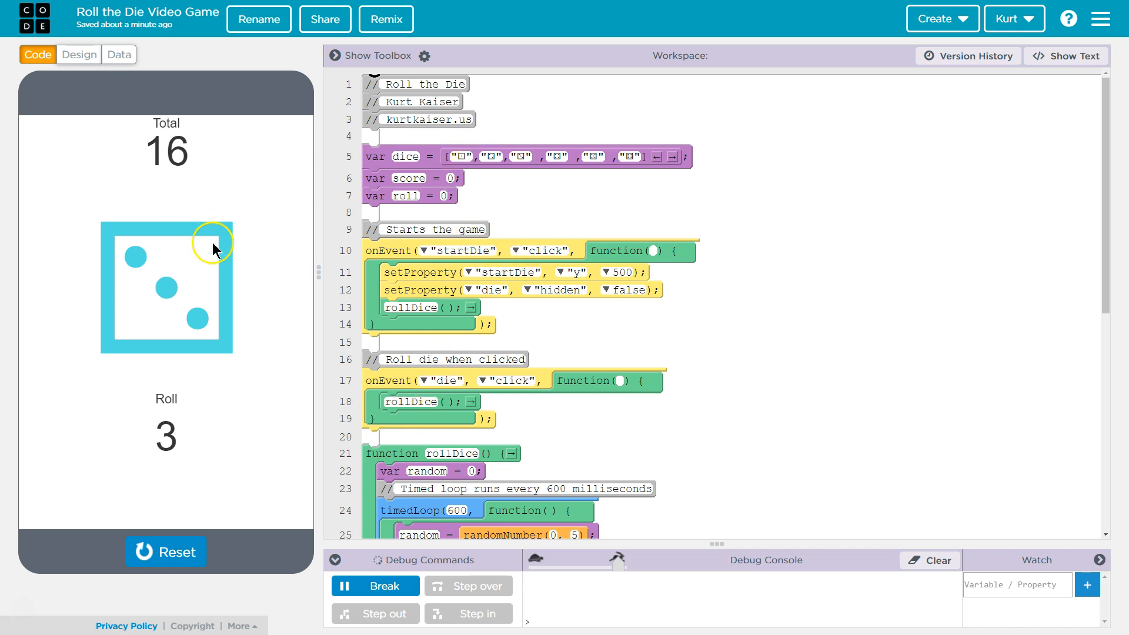
mouse_move(79, 55)
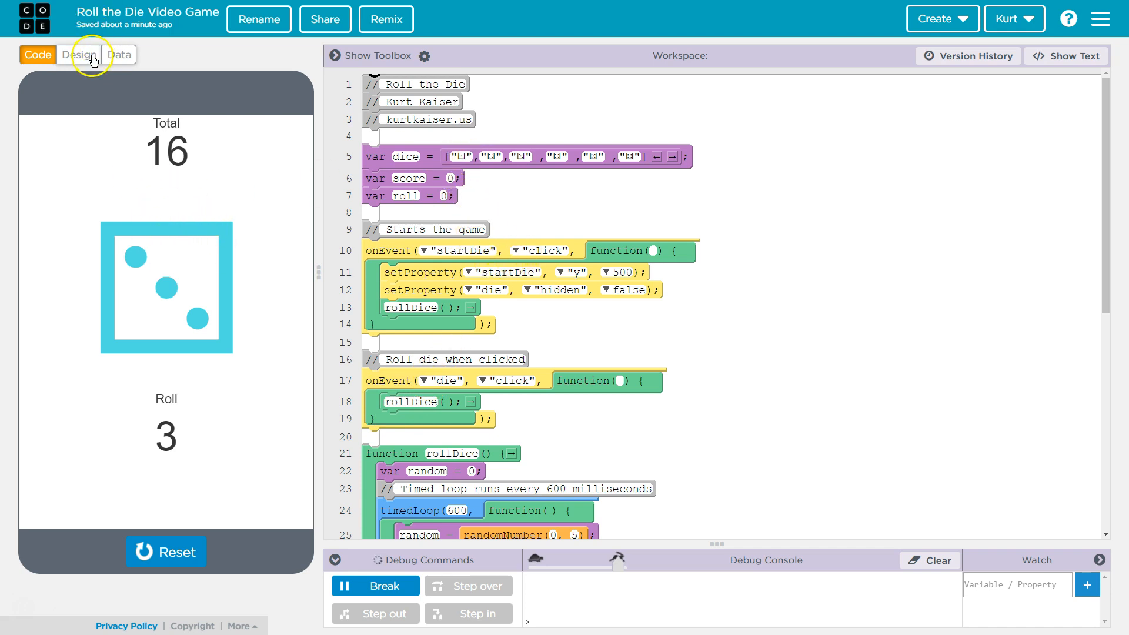
Step: In Design mode, inspect the startDie element's text property and the Total score label
click(80, 54)
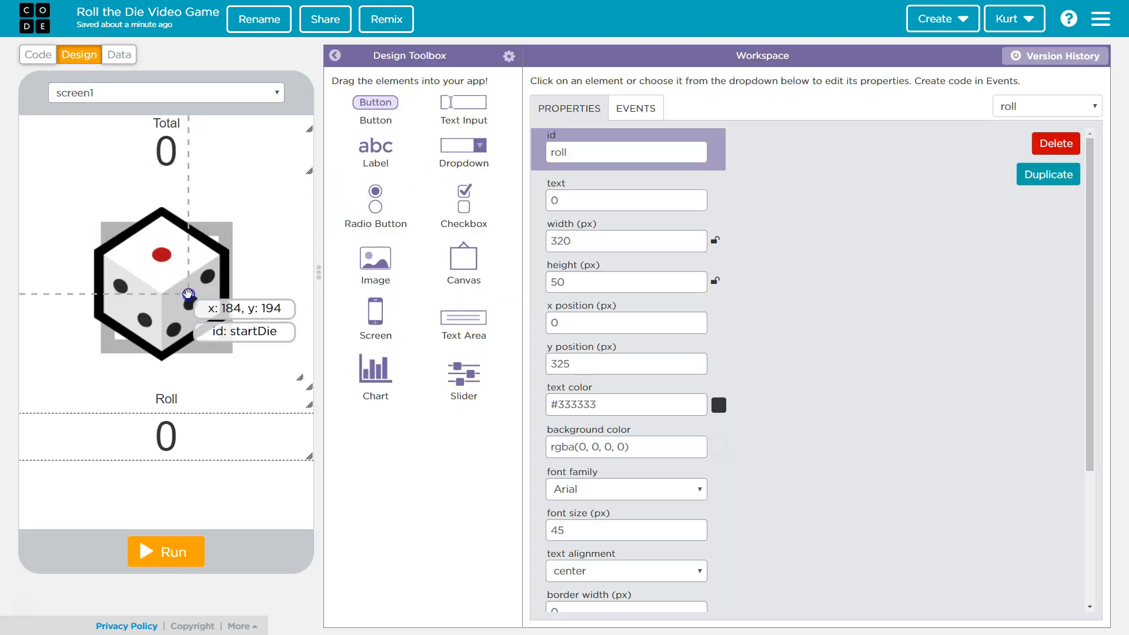
click(164, 284)
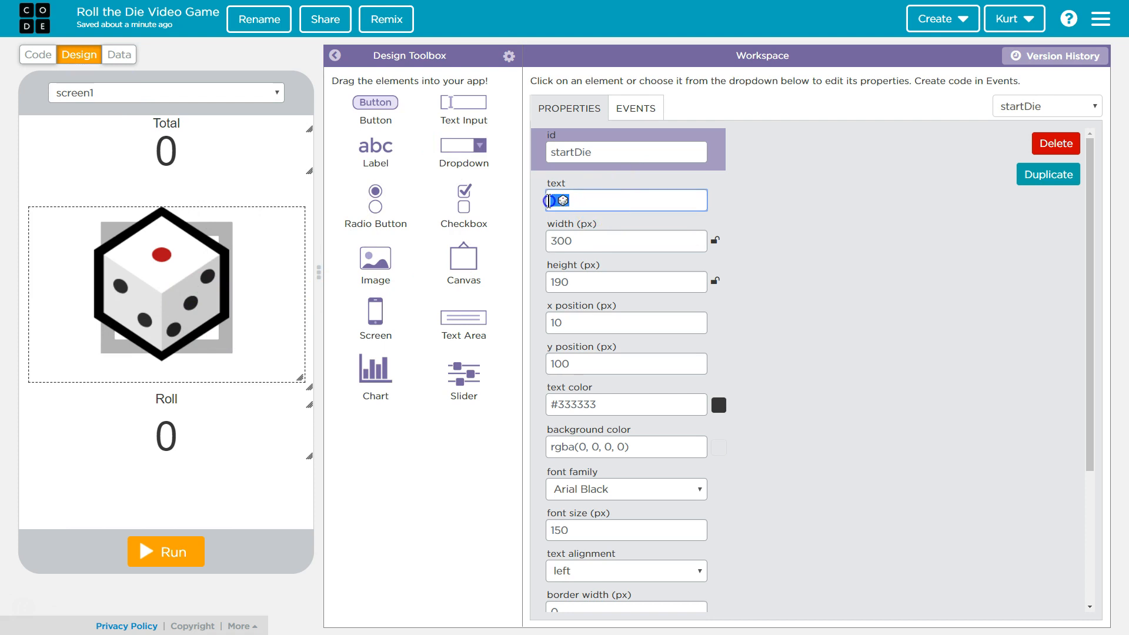
click(625, 200)
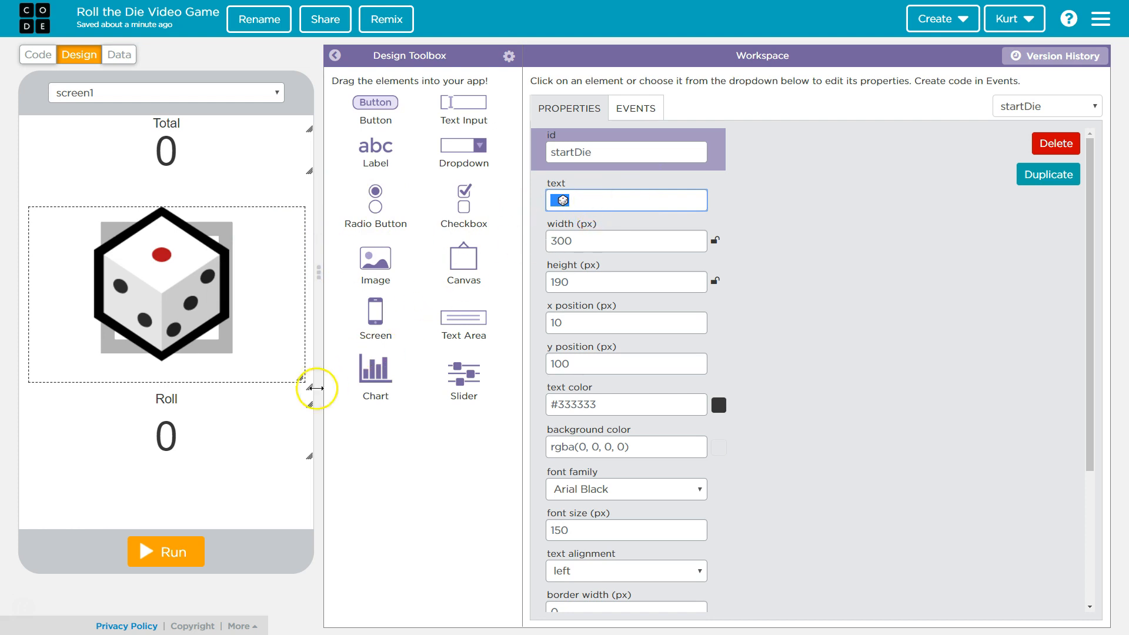
mouse_move(338, 360)
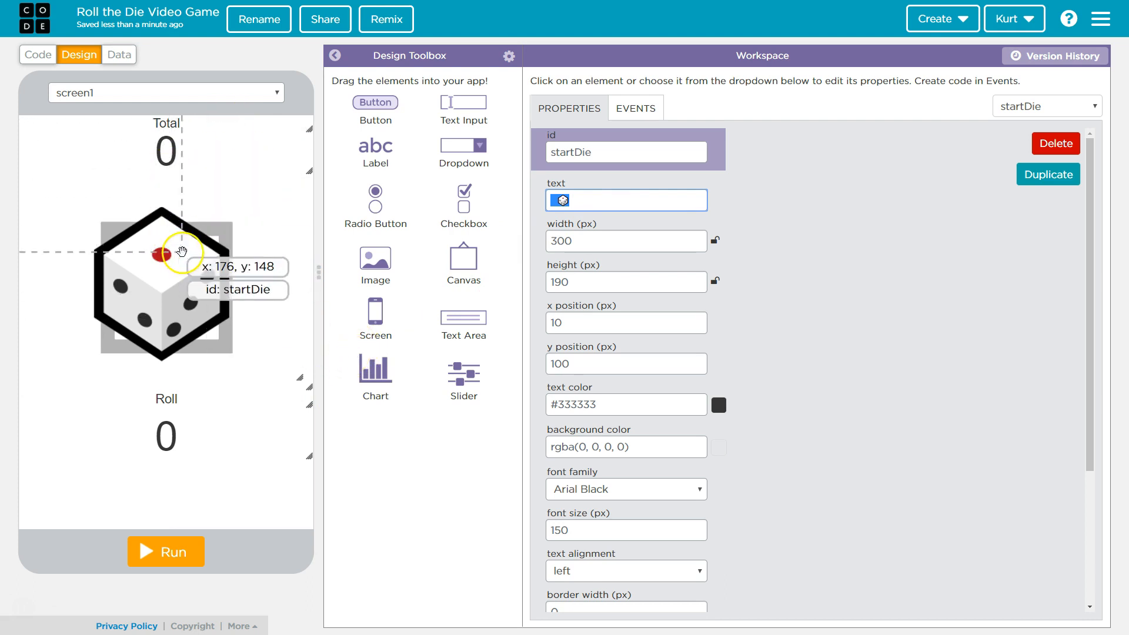
mouse_move(153, 147)
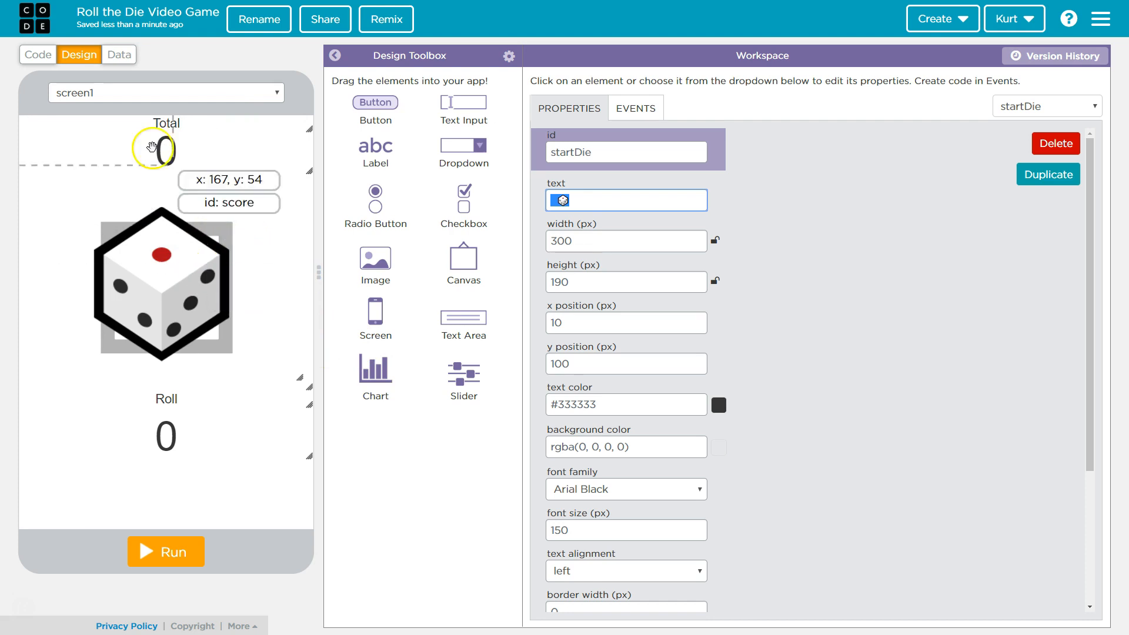
click(37, 54)
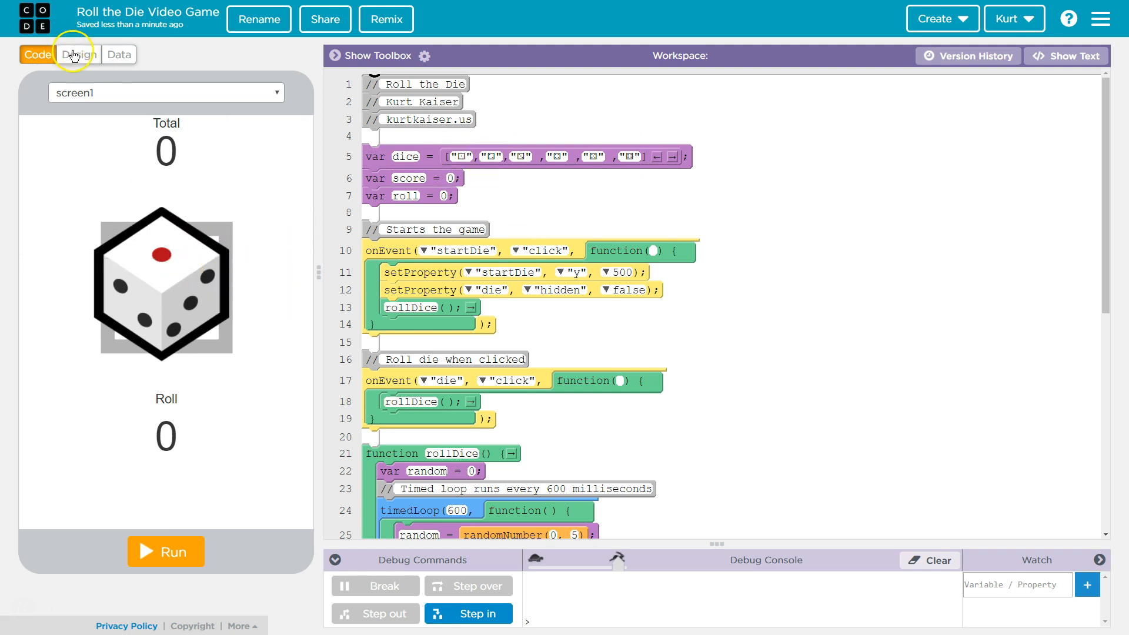
click(80, 54)
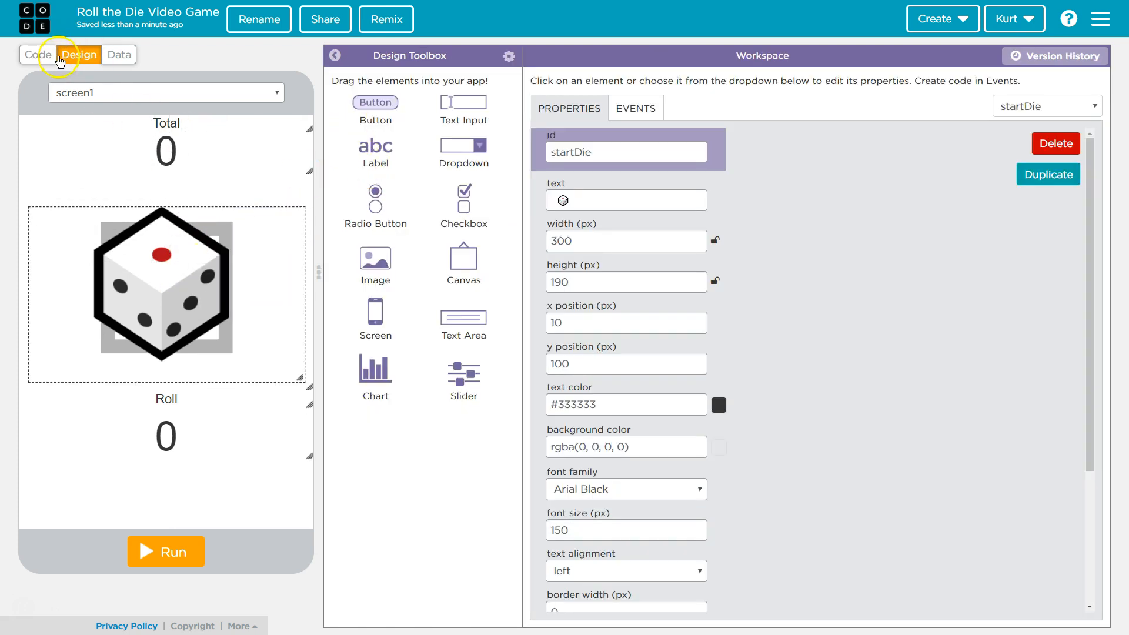
click(36, 54)
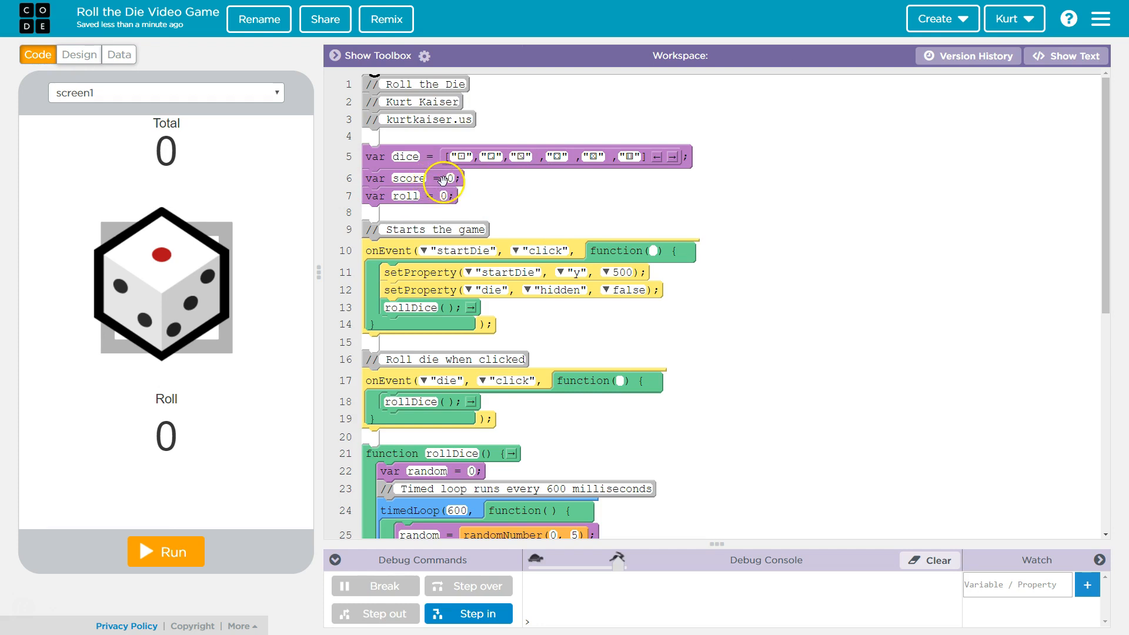
scroll(down, 3)
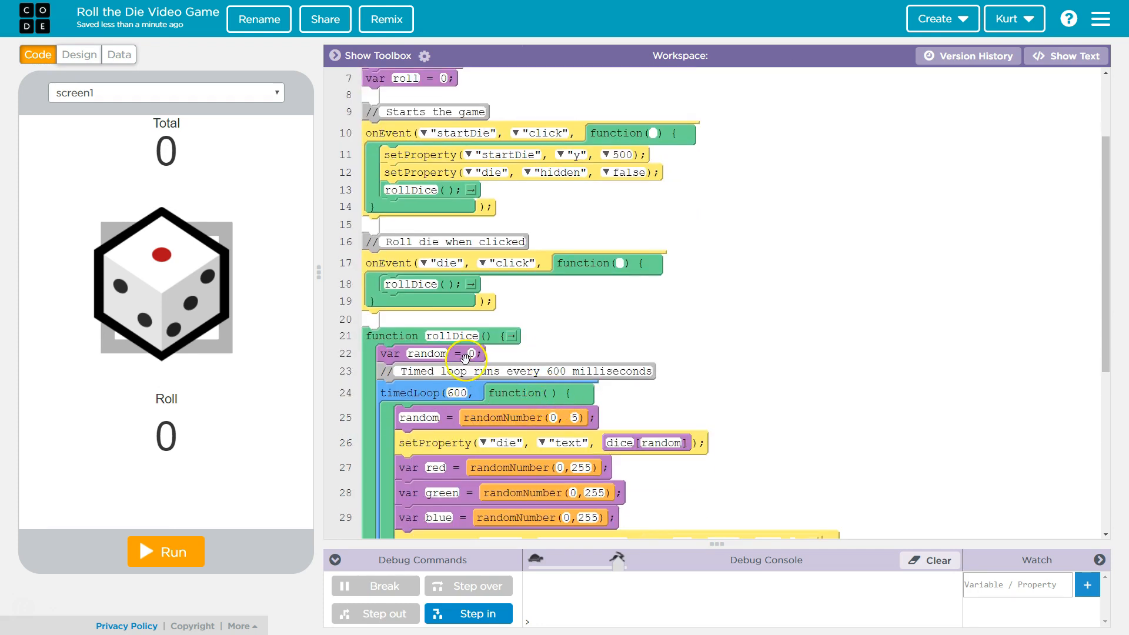
mouse_move(456, 337)
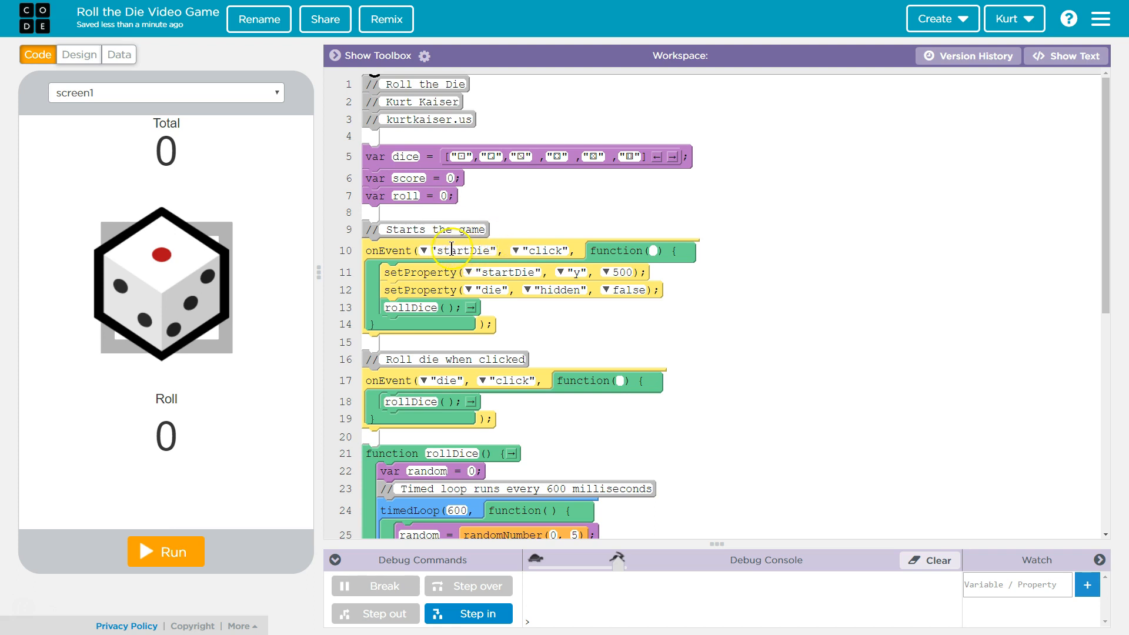
mouse_move(511, 254)
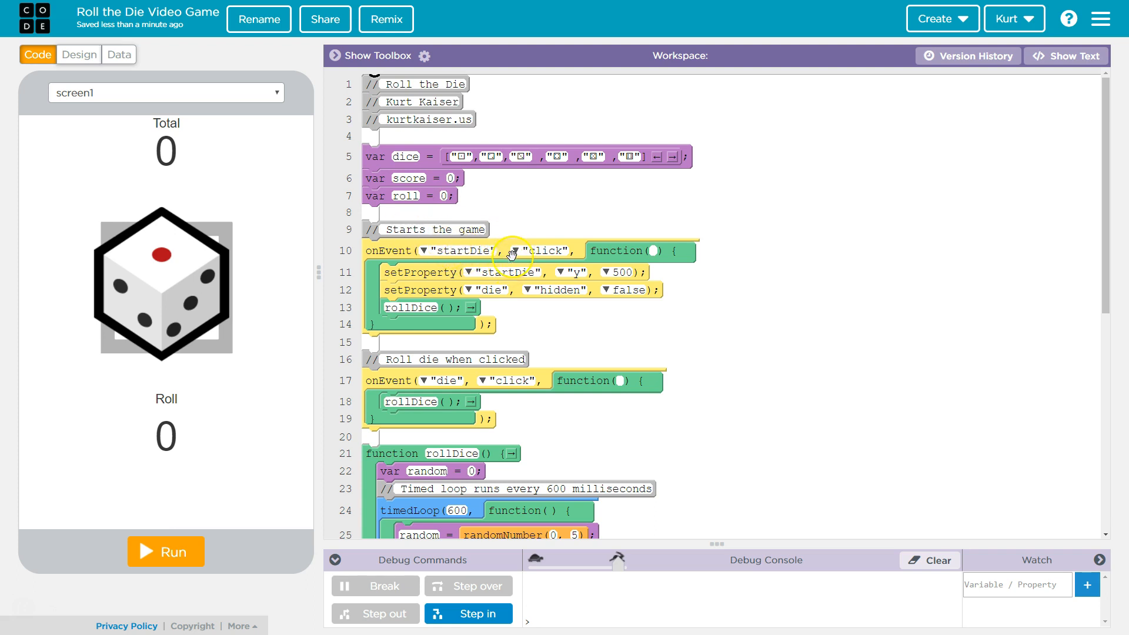
mouse_move(545, 260)
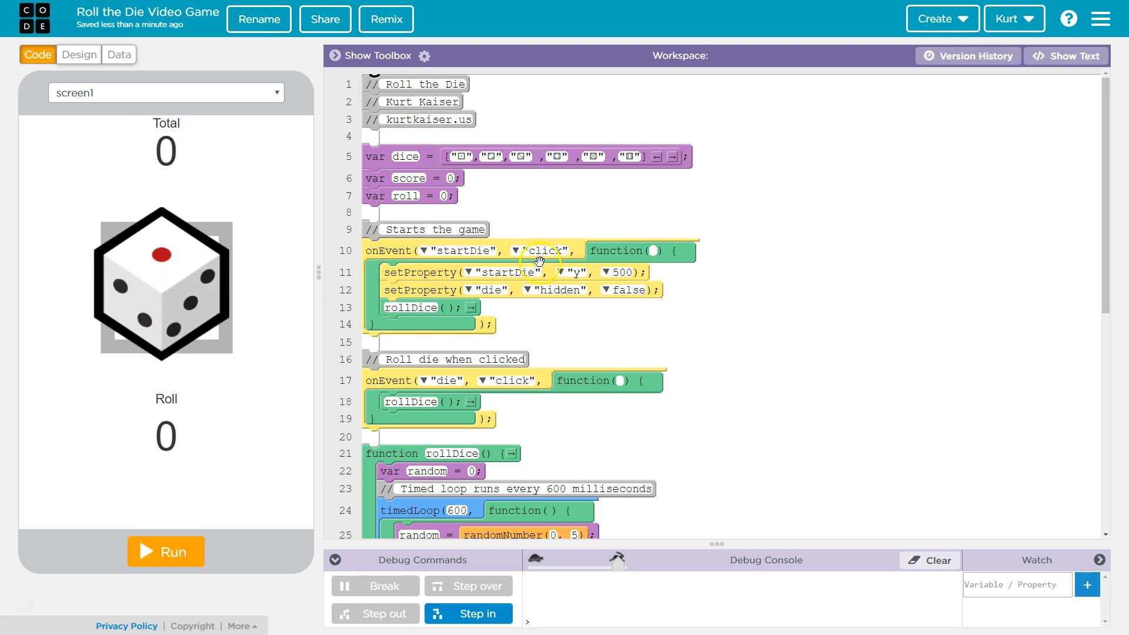
mouse_move(439, 285)
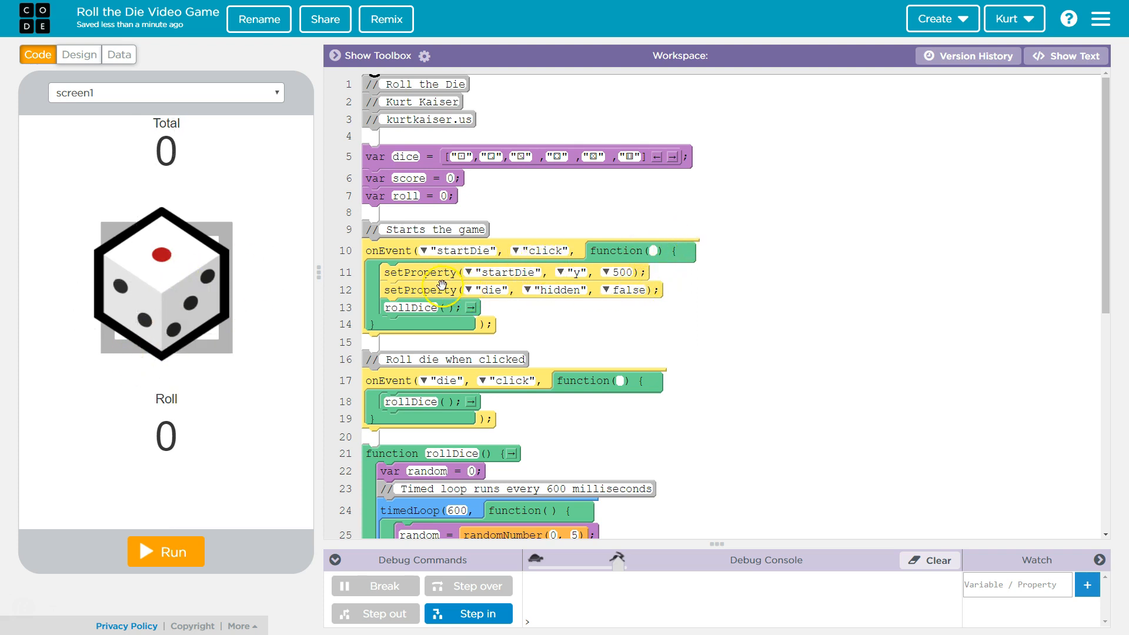
mouse_move(598, 285)
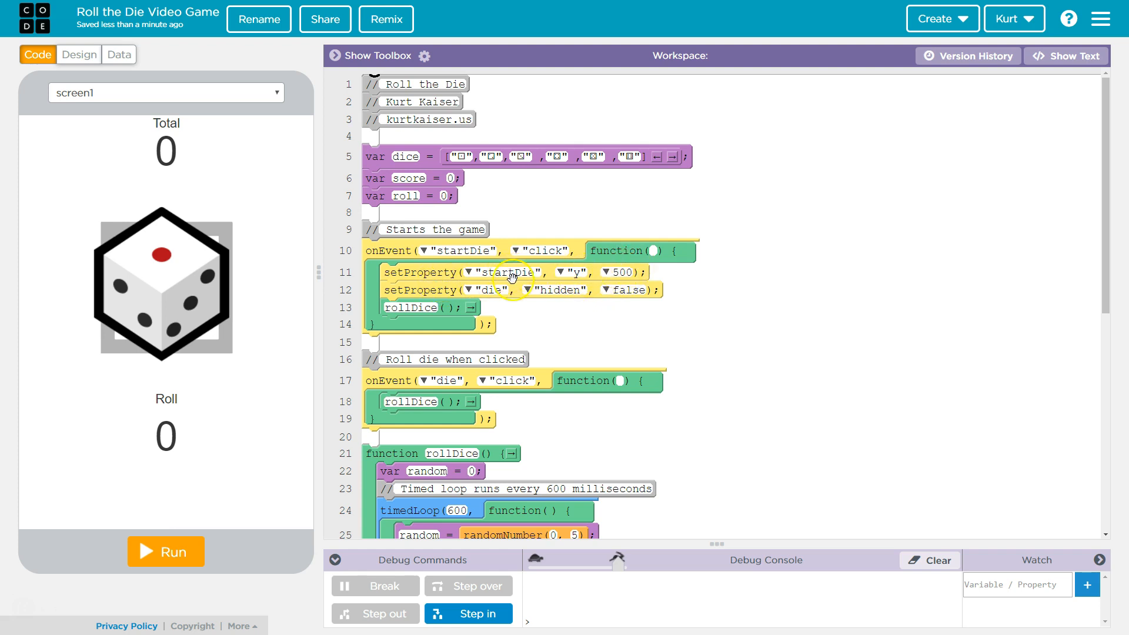
mouse_move(78, 569)
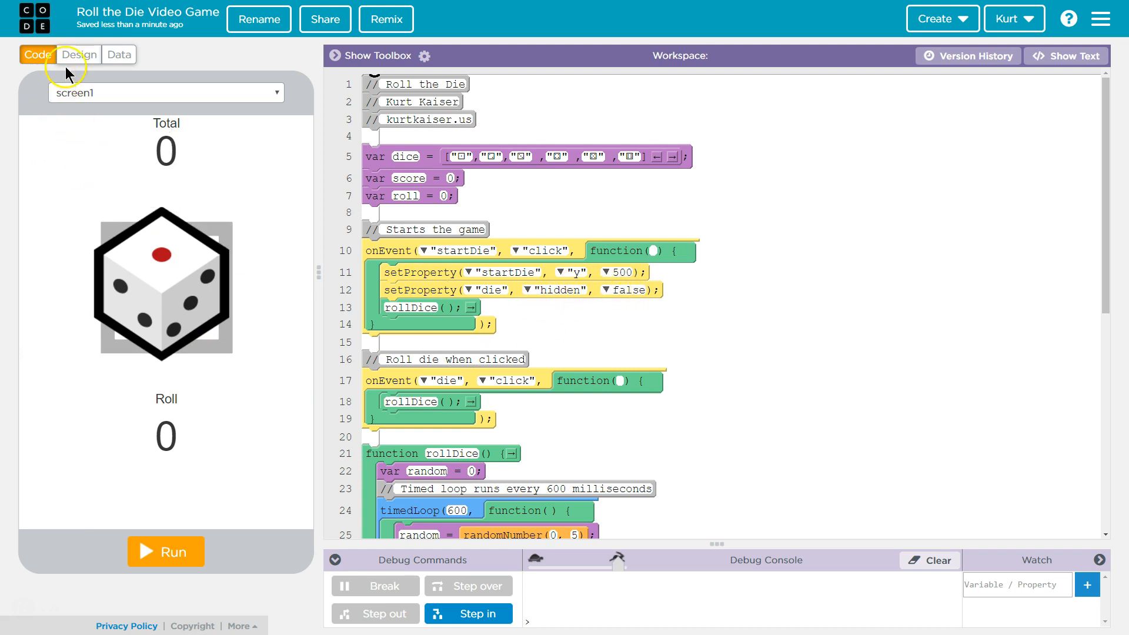
click(78, 55)
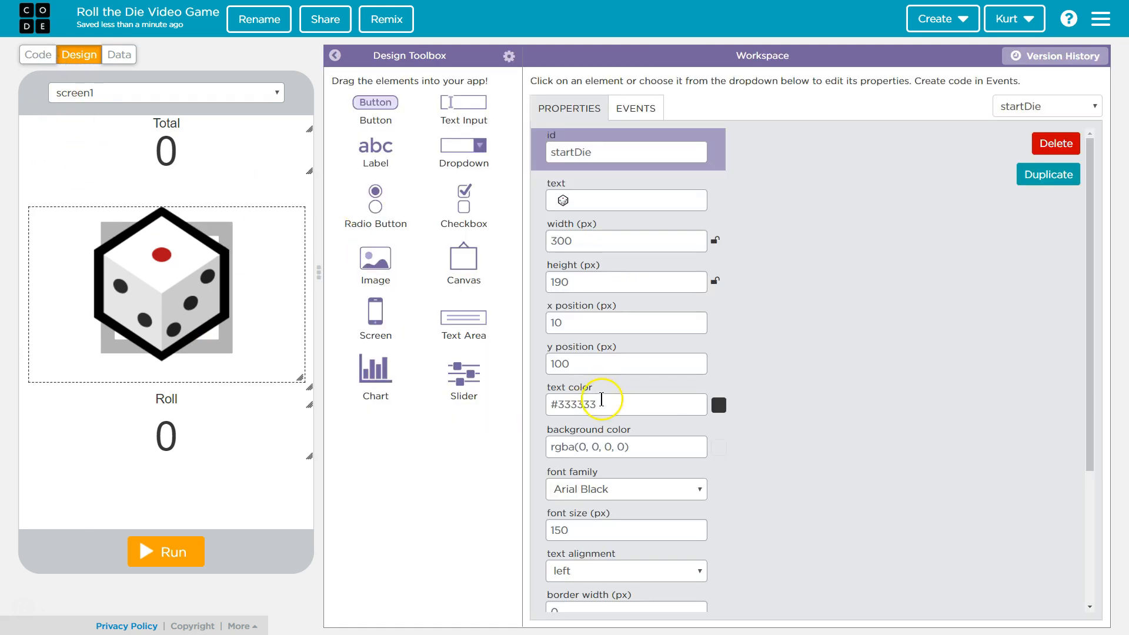
scroll(down, 3)
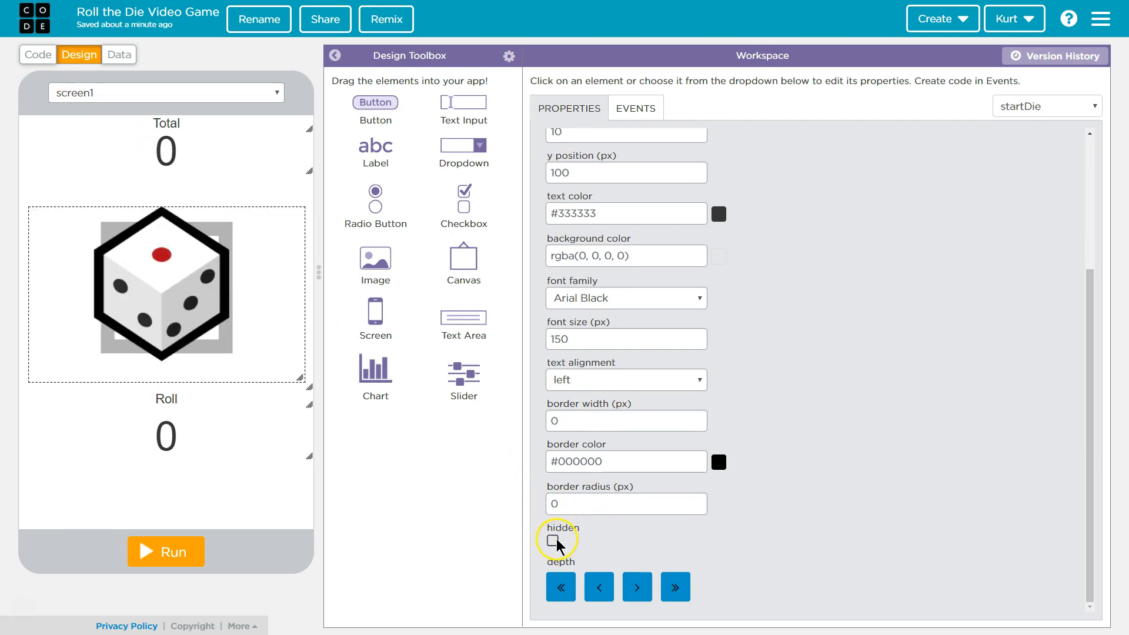
click(37, 55)
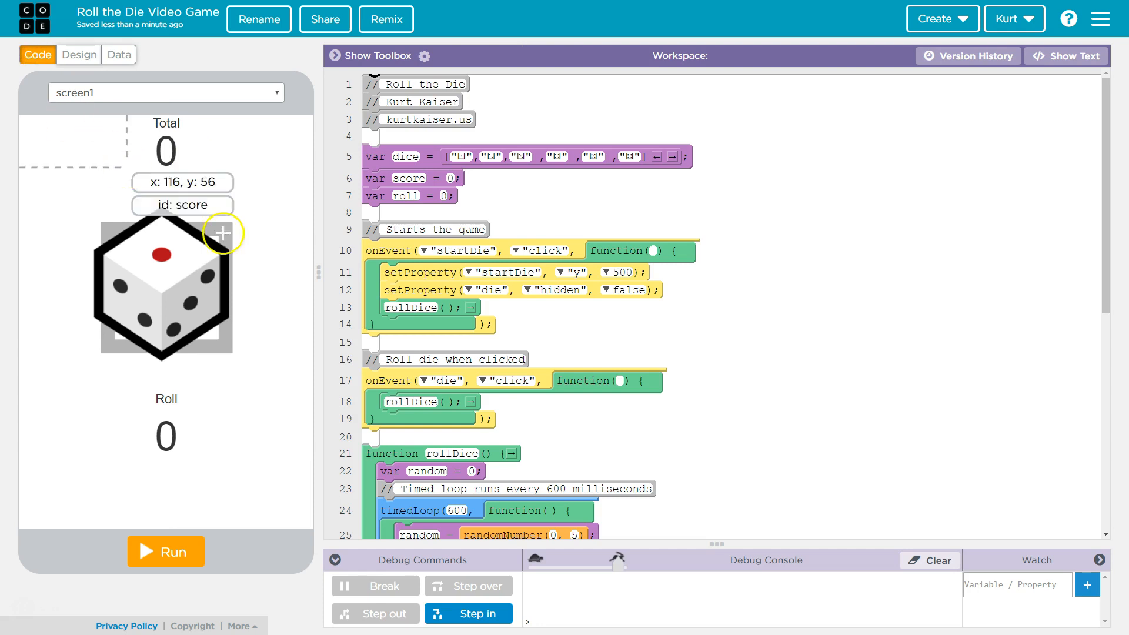
mouse_move(494, 291)
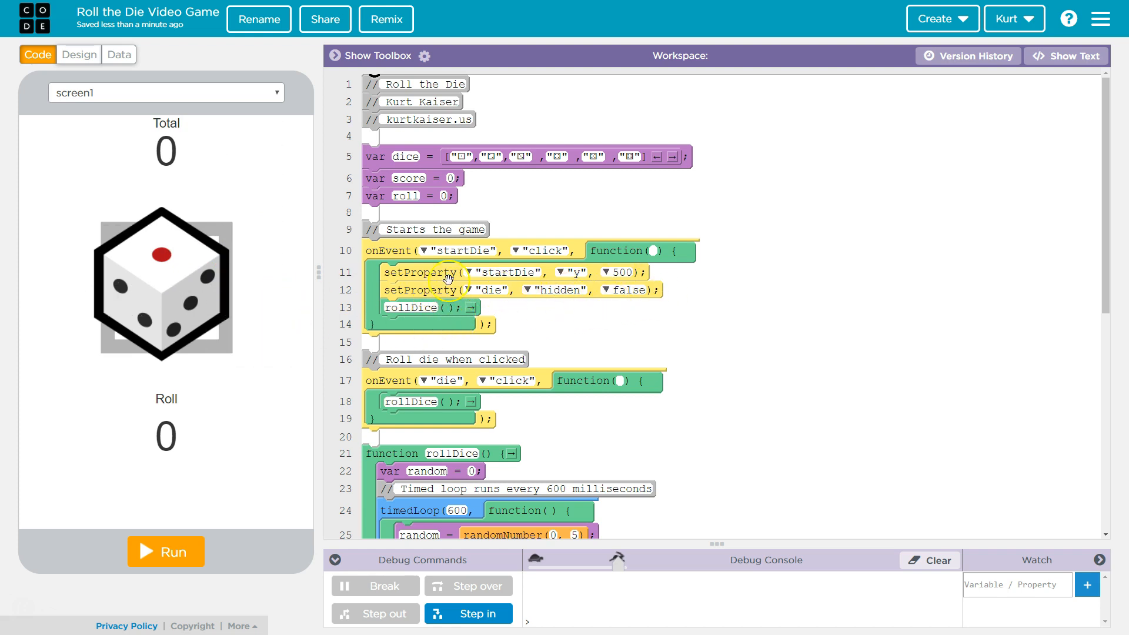
mouse_move(414, 313)
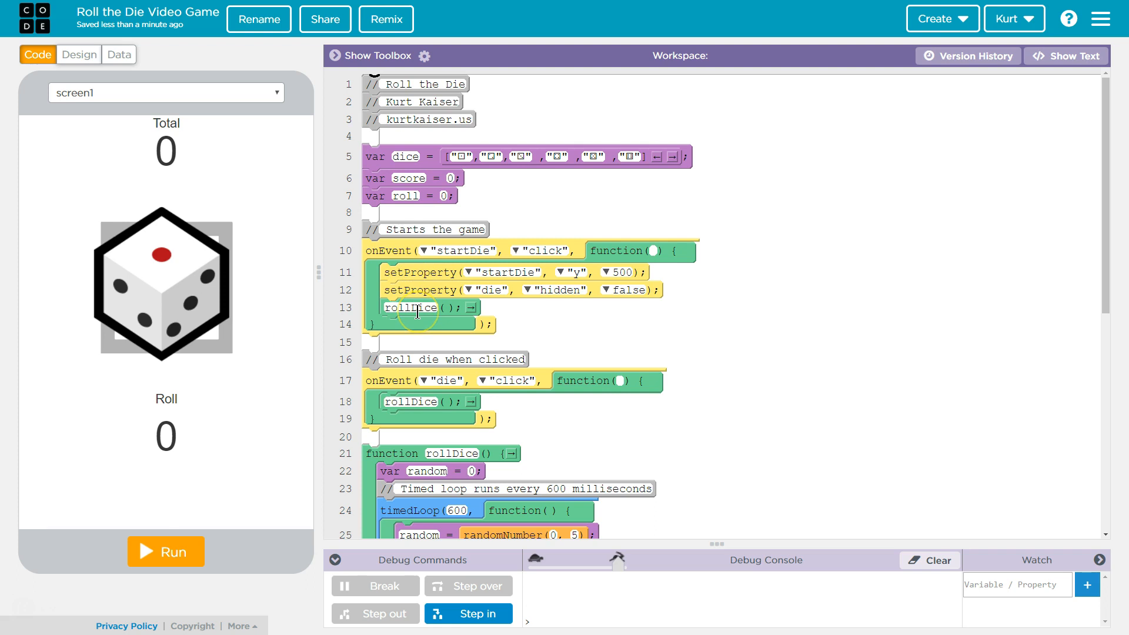
scroll(down, 3)
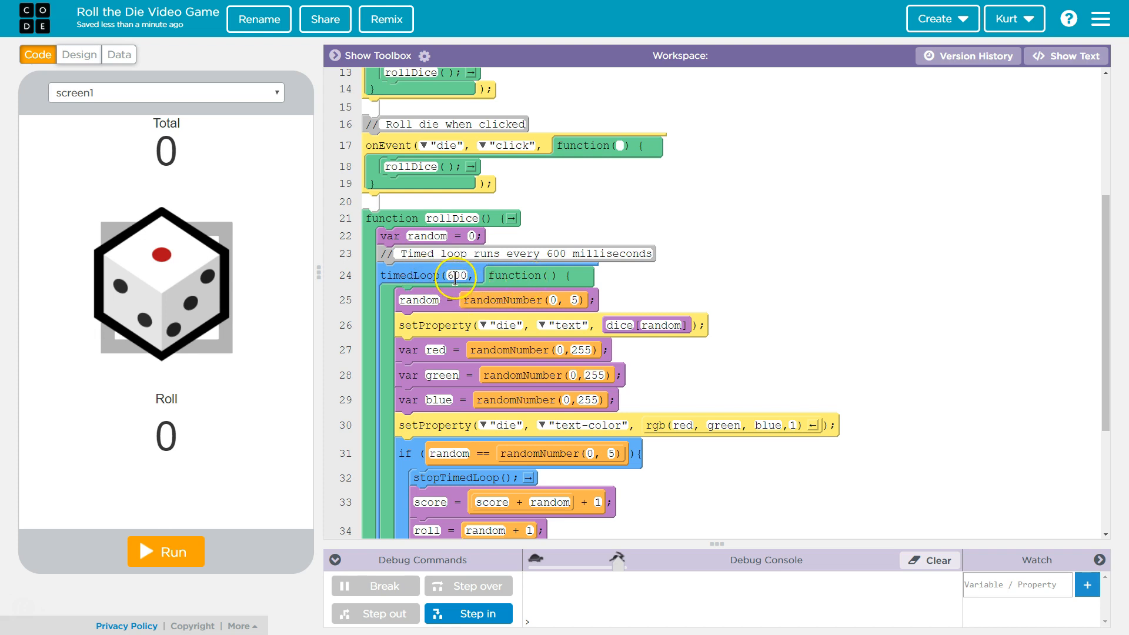
mouse_move(612, 272)
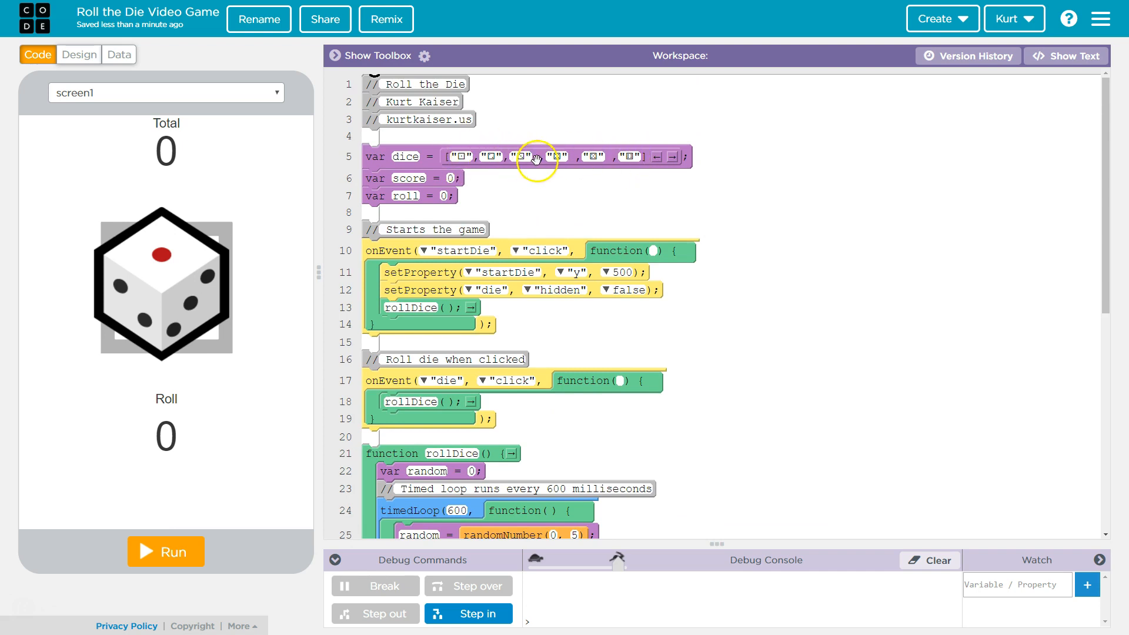
click(459, 156)
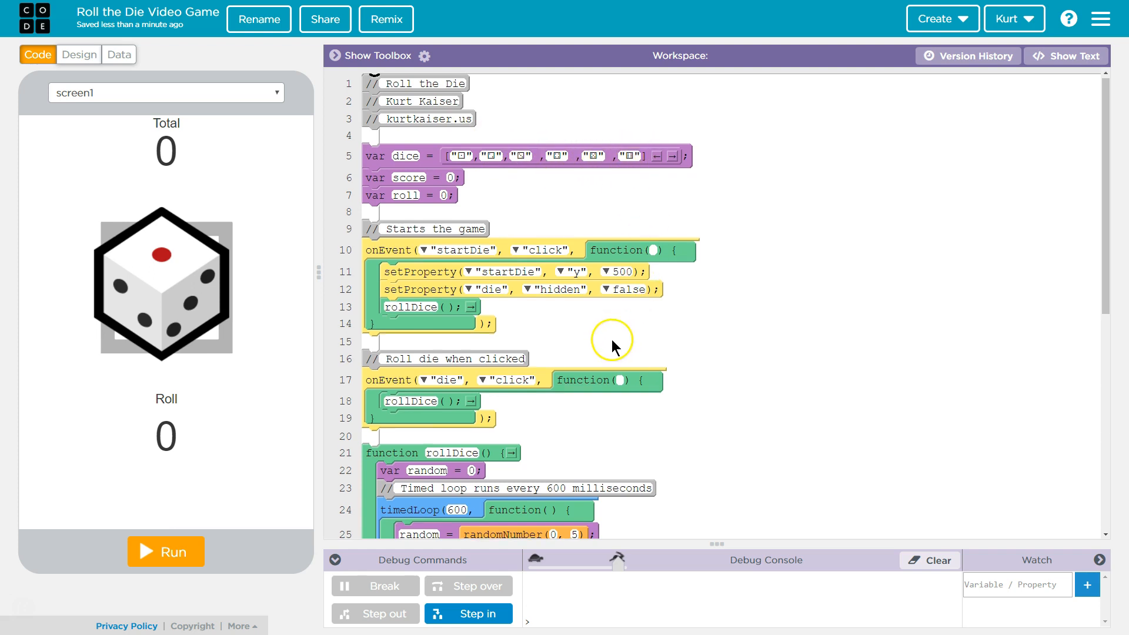
scroll(down, 3)
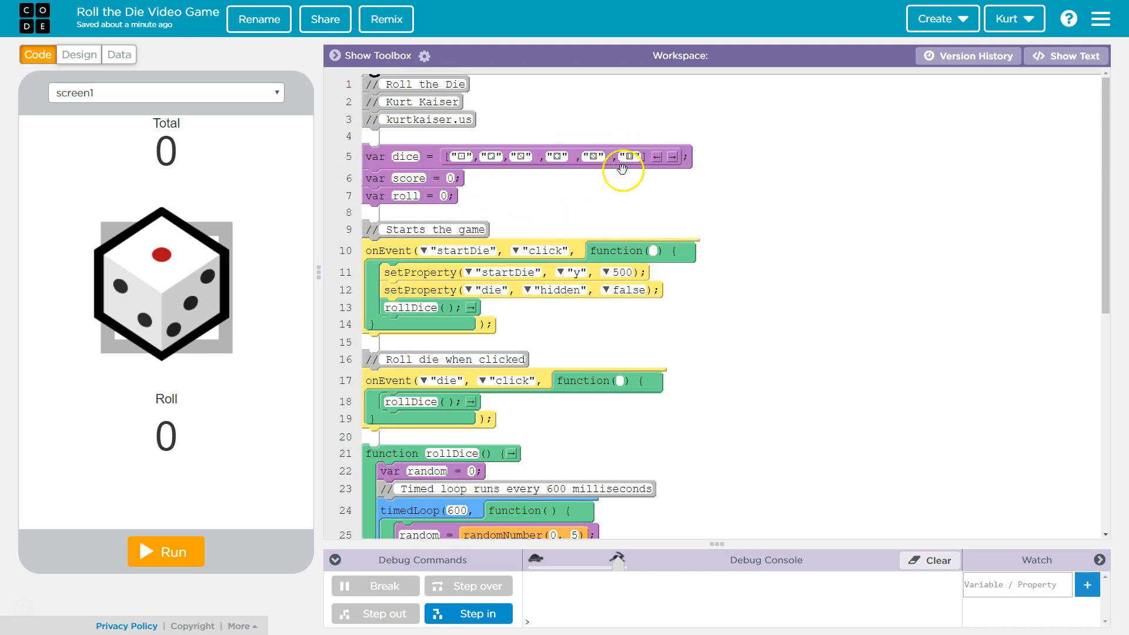
scroll(down, 3)
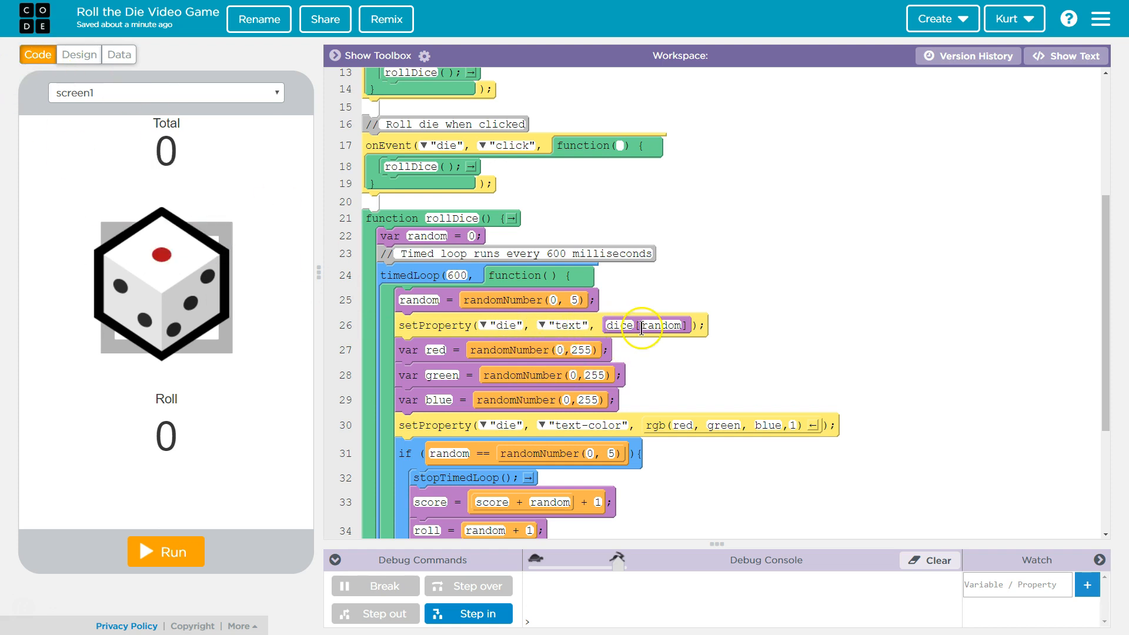
scroll(up, 3)
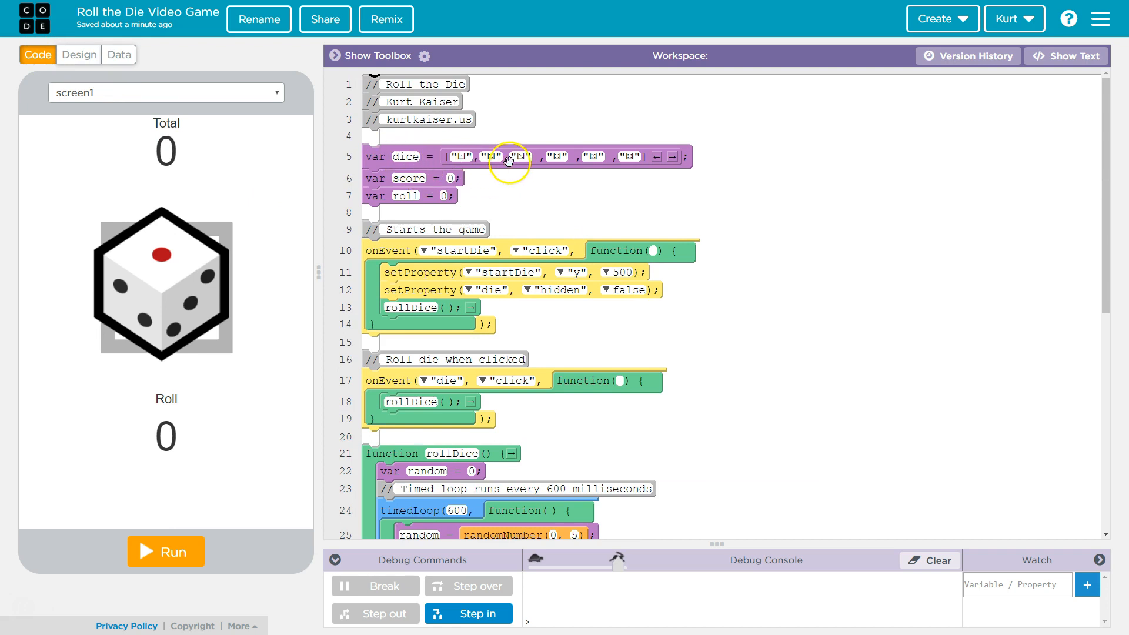
mouse_move(626, 179)
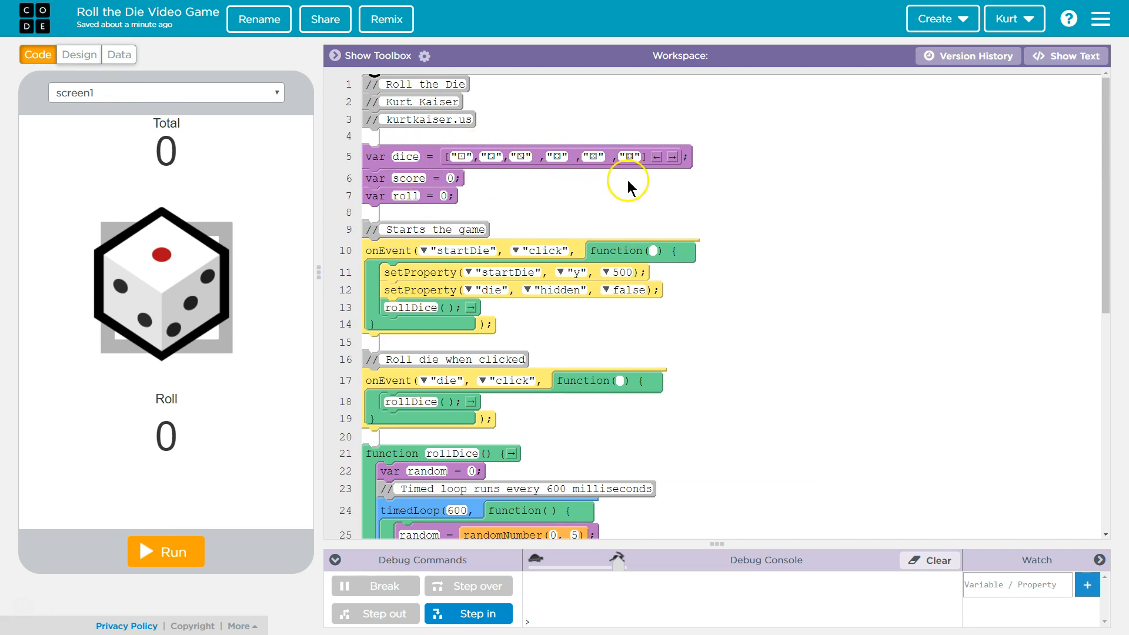
scroll(down, 3)
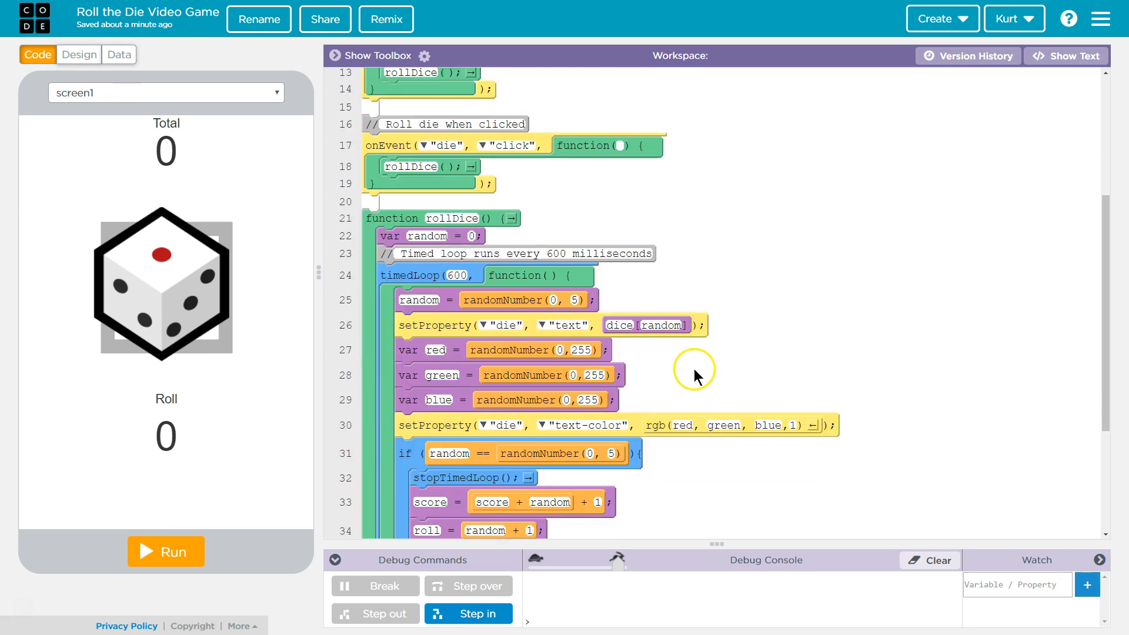
mouse_move(500, 335)
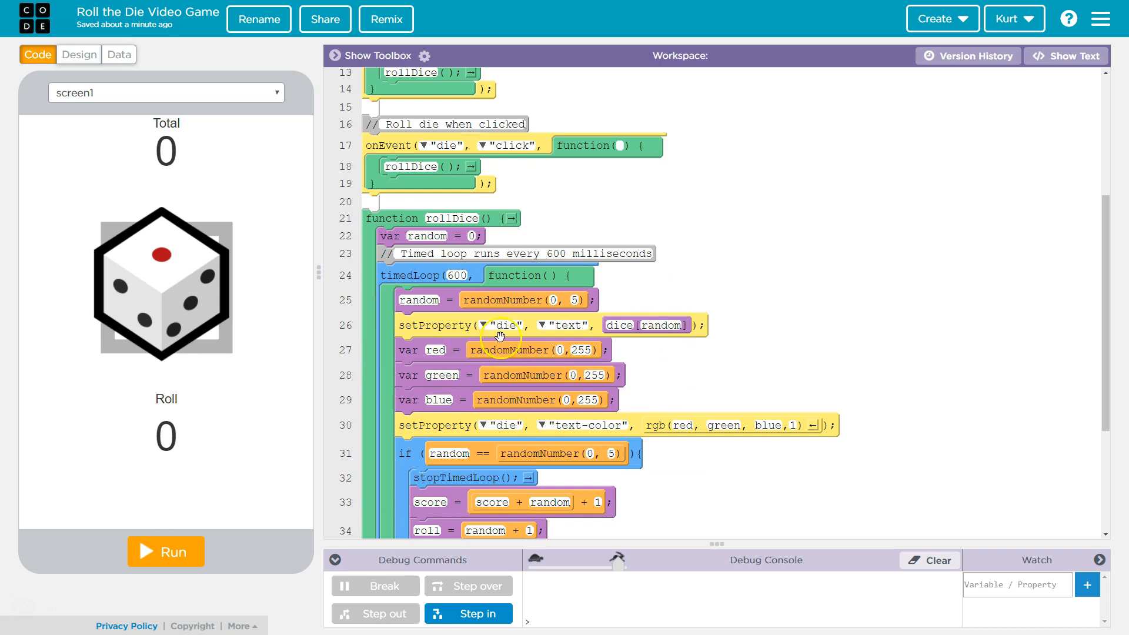
mouse_move(165, 281)
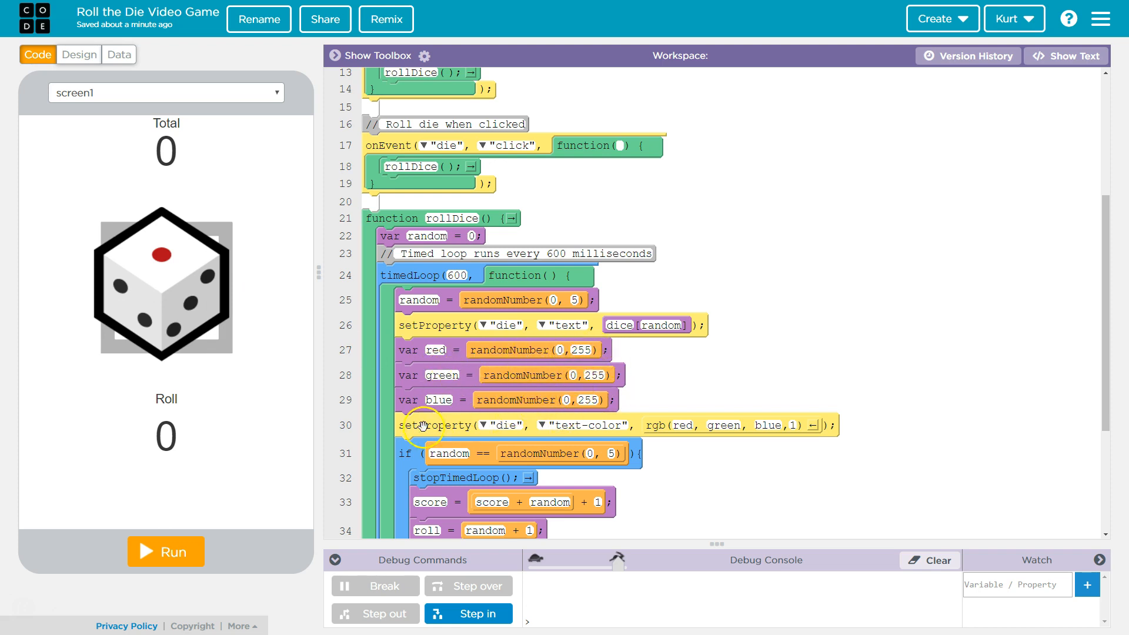
mouse_move(502, 421)
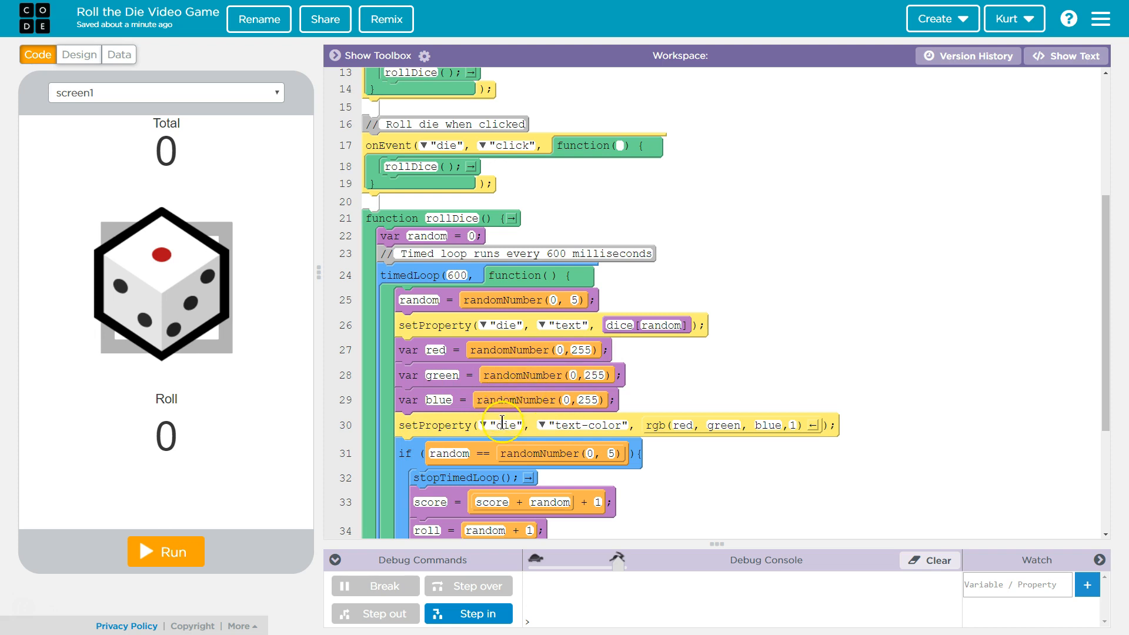
mouse_move(687, 467)
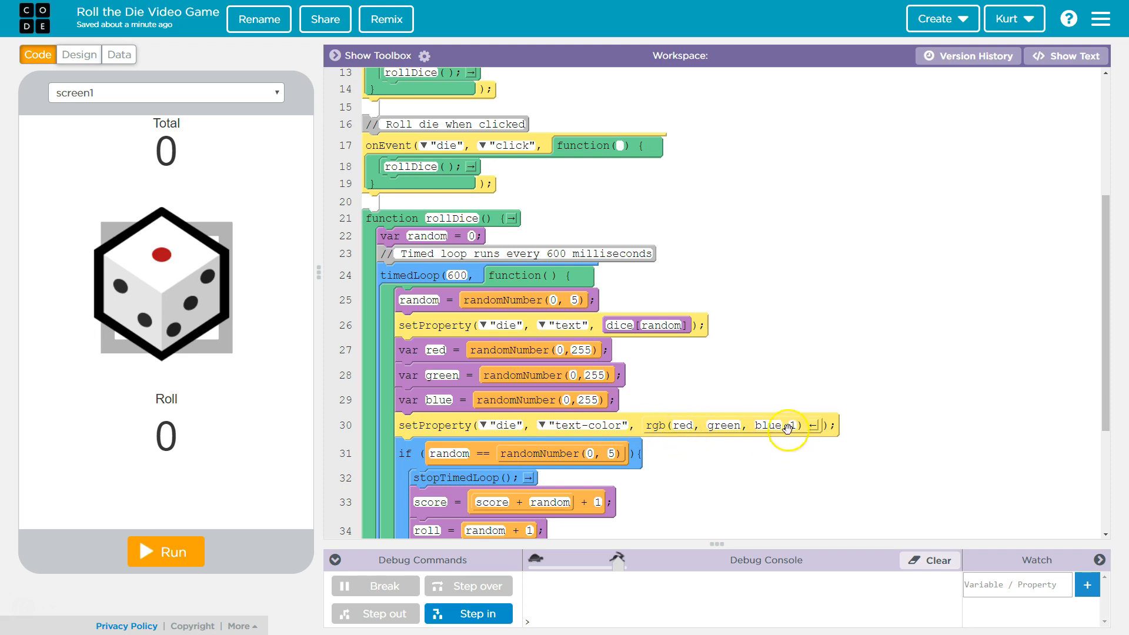
click(684, 425)
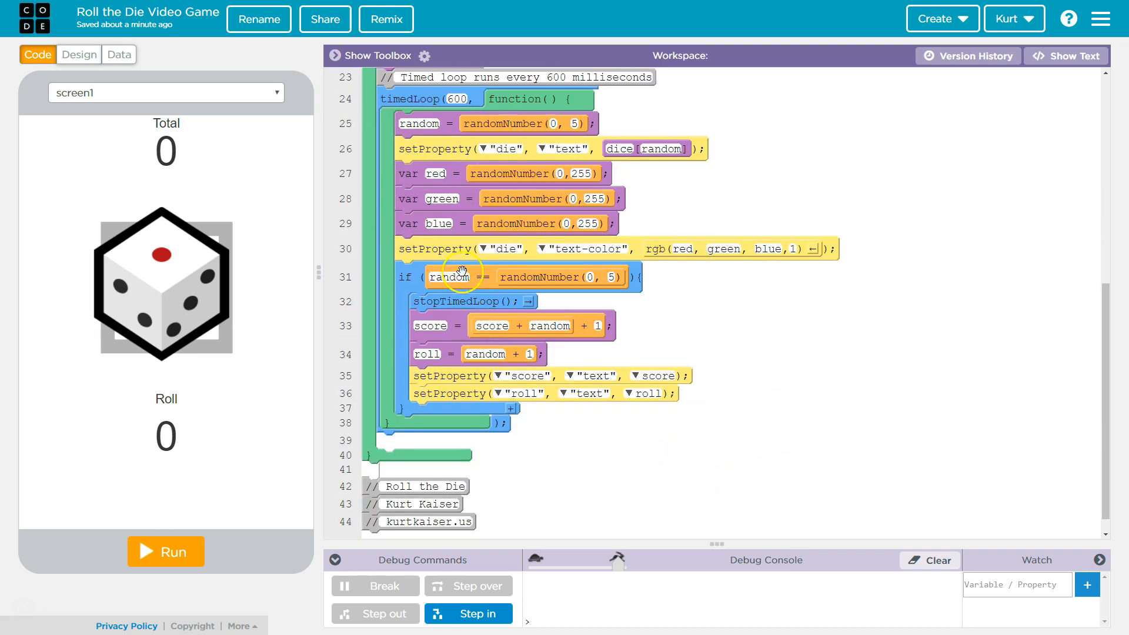
mouse_move(590, 274)
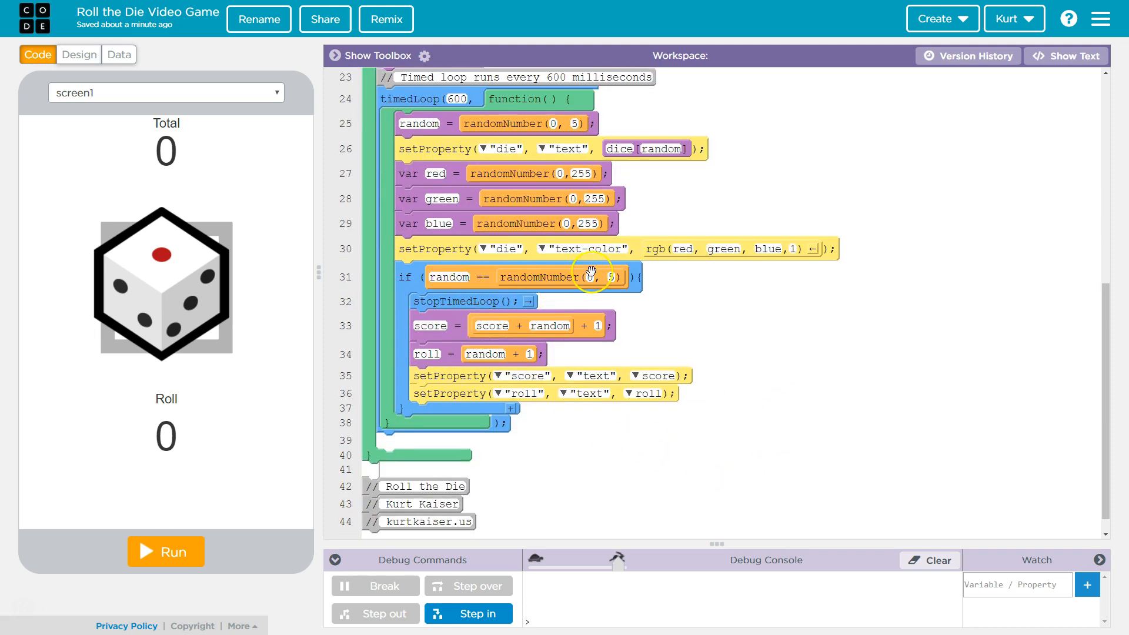
mouse_move(461, 391)
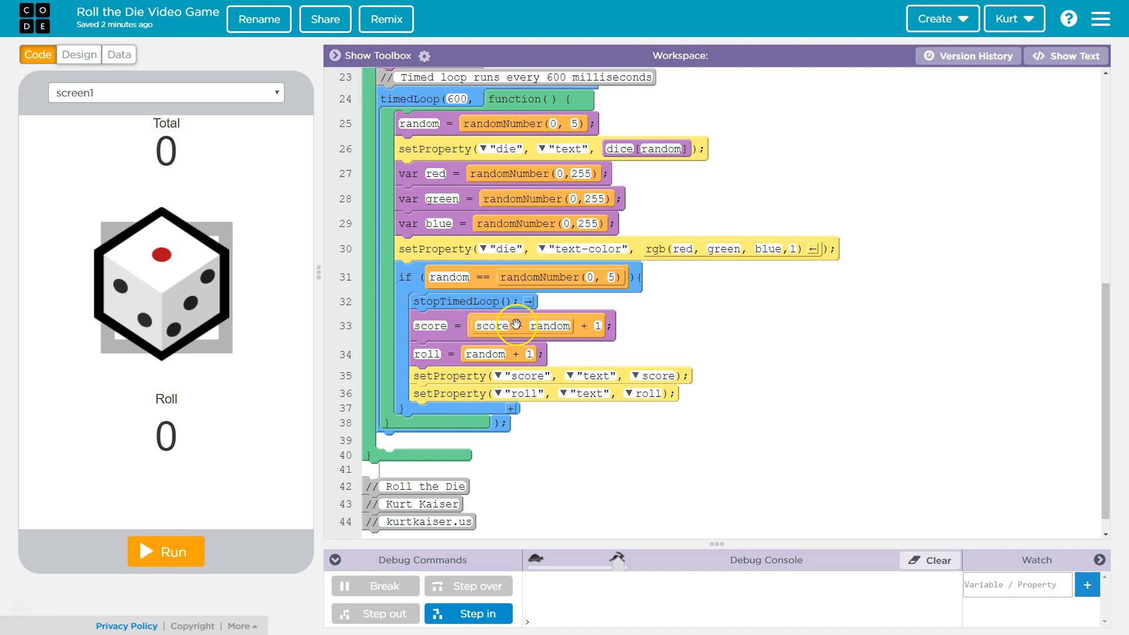
mouse_move(446, 276)
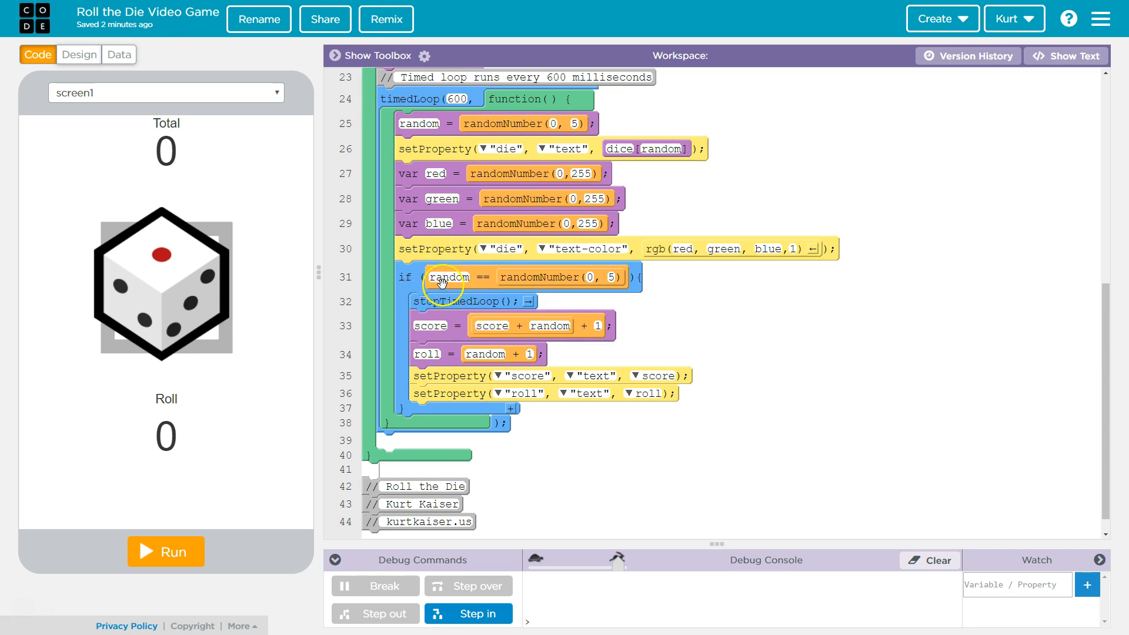
mouse_move(558, 285)
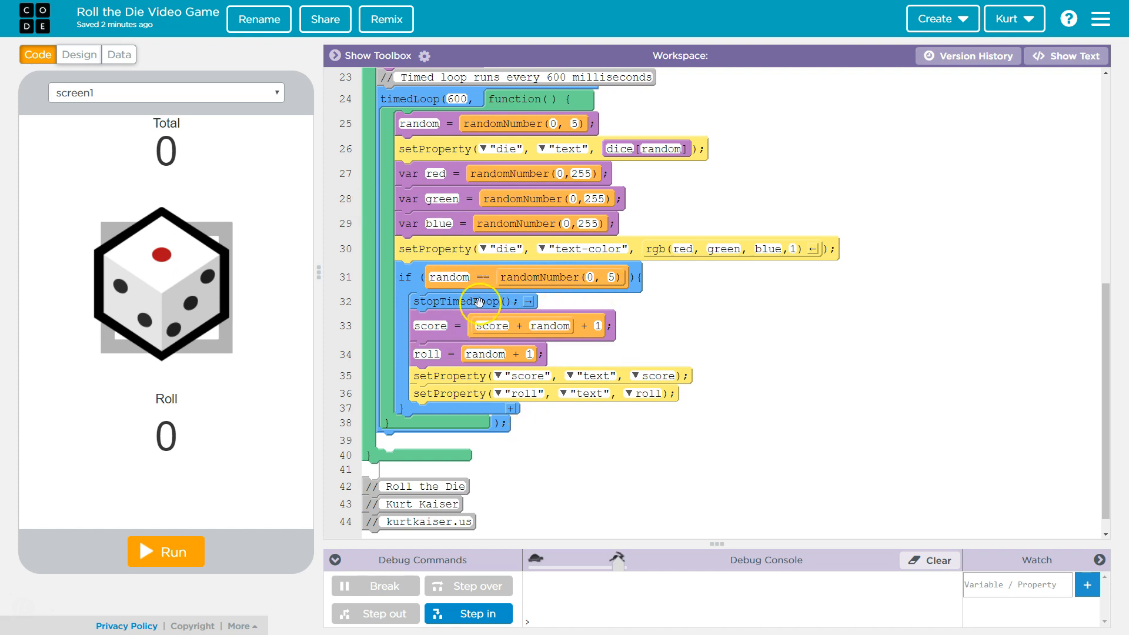
mouse_move(593, 279)
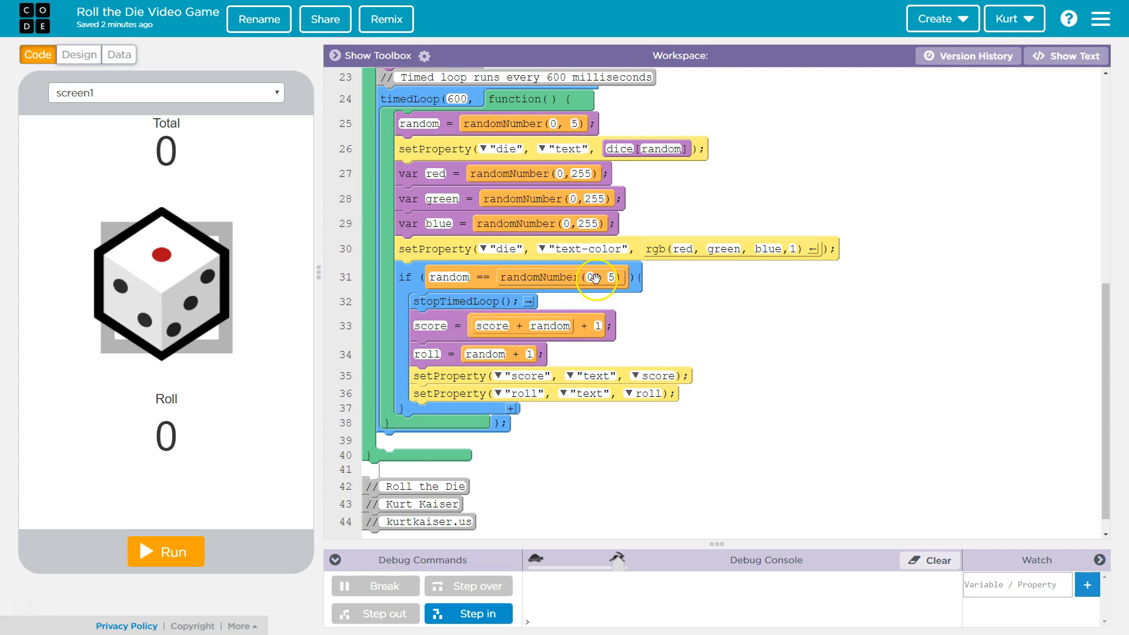
mouse_move(486, 187)
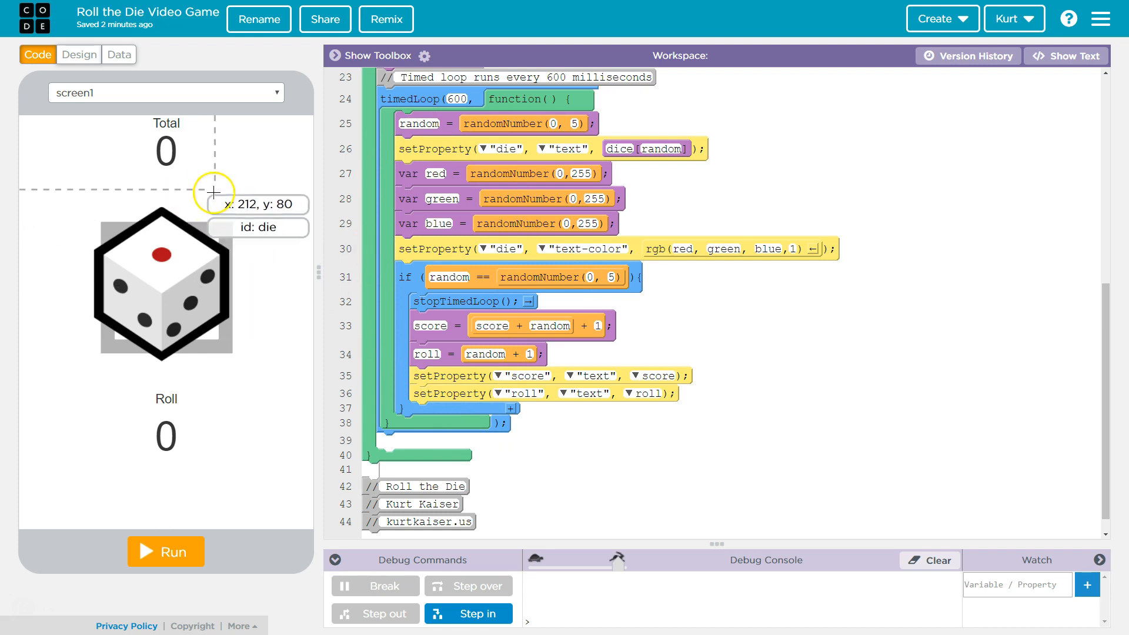
mouse_move(454, 276)
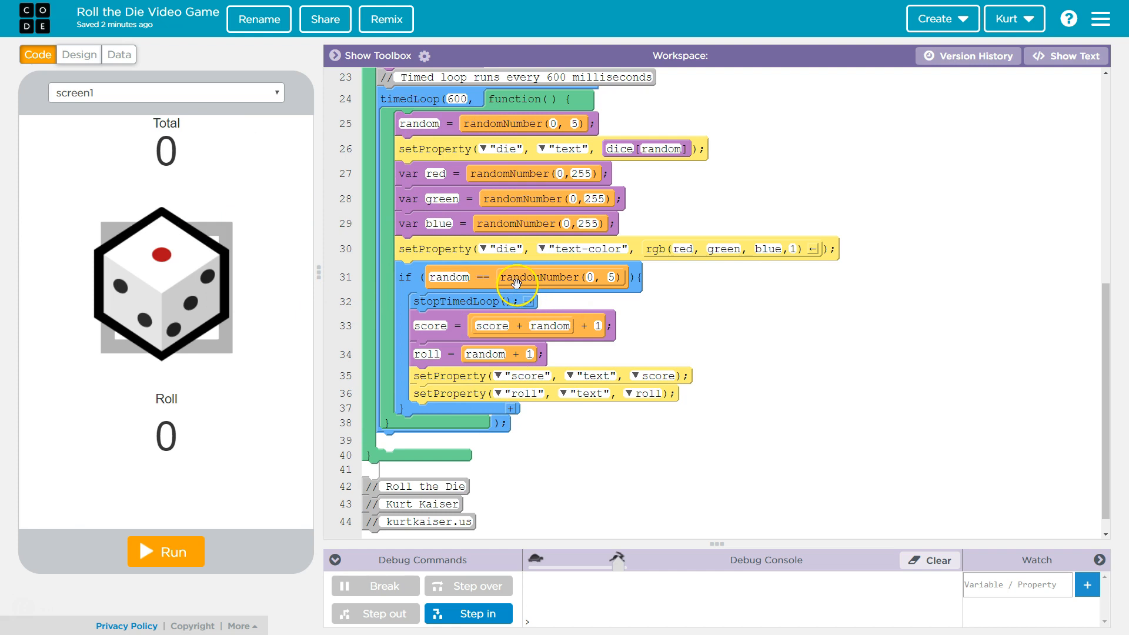
mouse_move(590, 279)
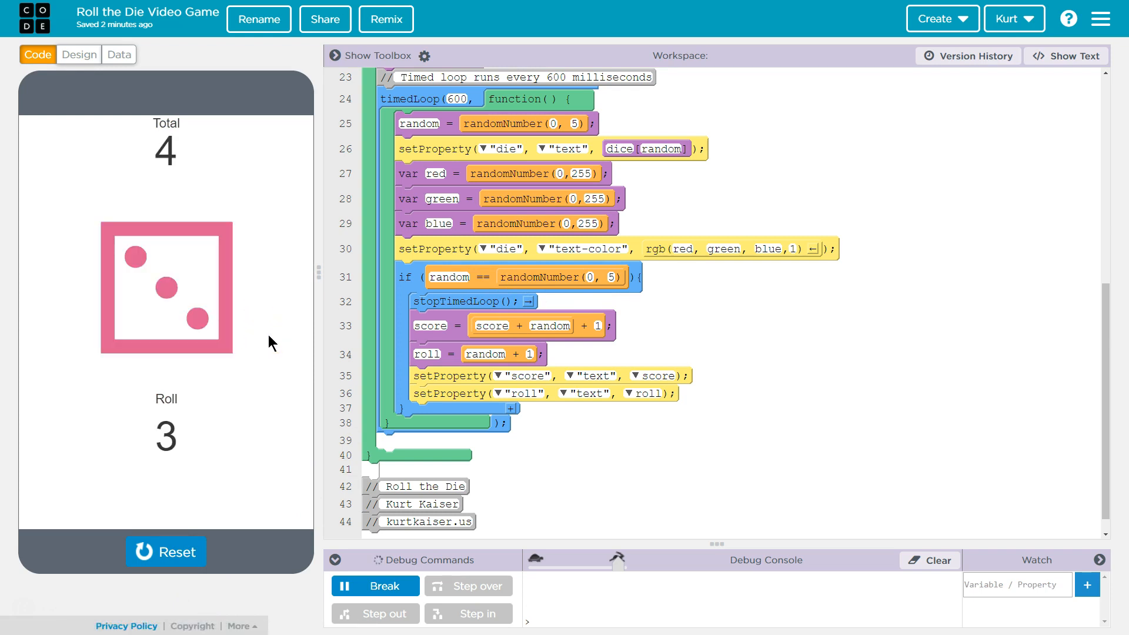
mouse_move(208, 340)
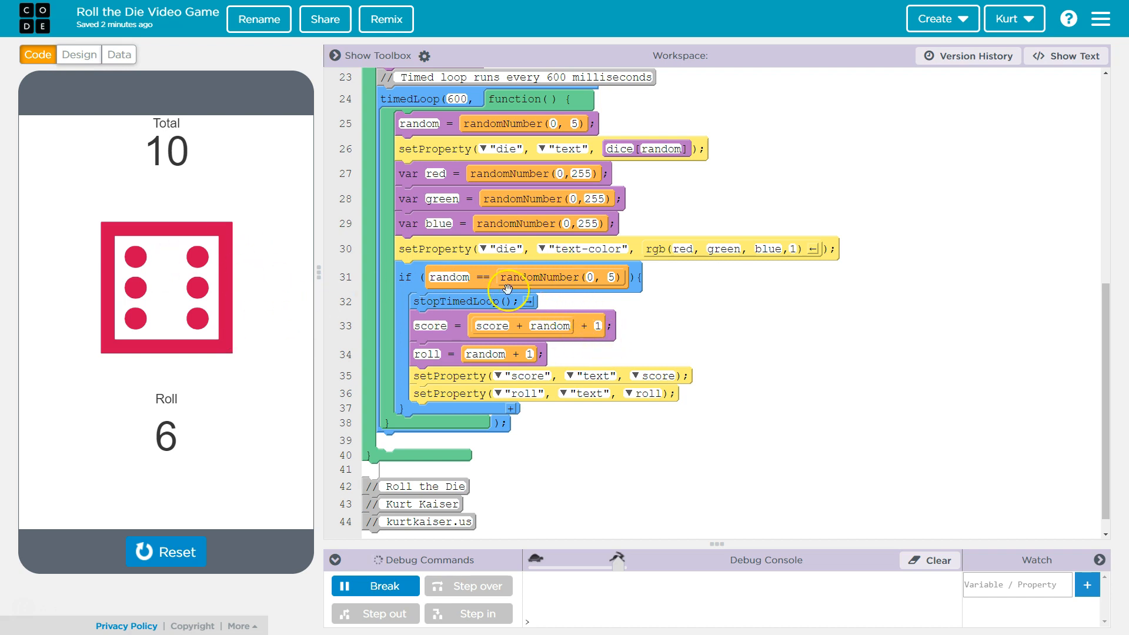
mouse_move(562, 281)
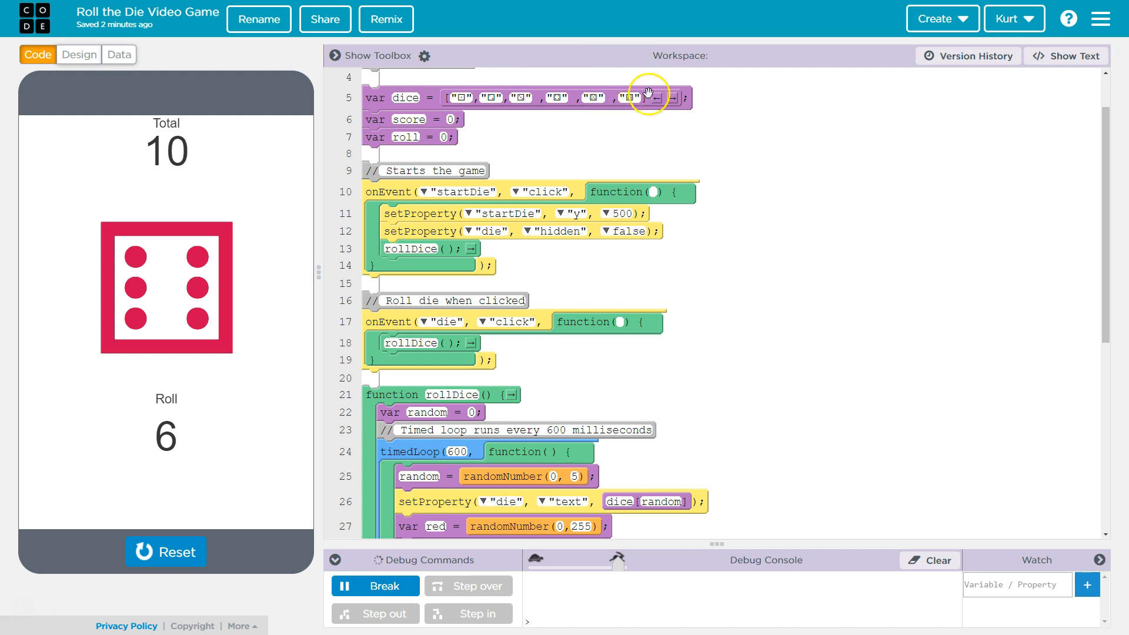
Step: Scroll the block code and switch the Workspace to JavaScript text view
scroll(down, 3)
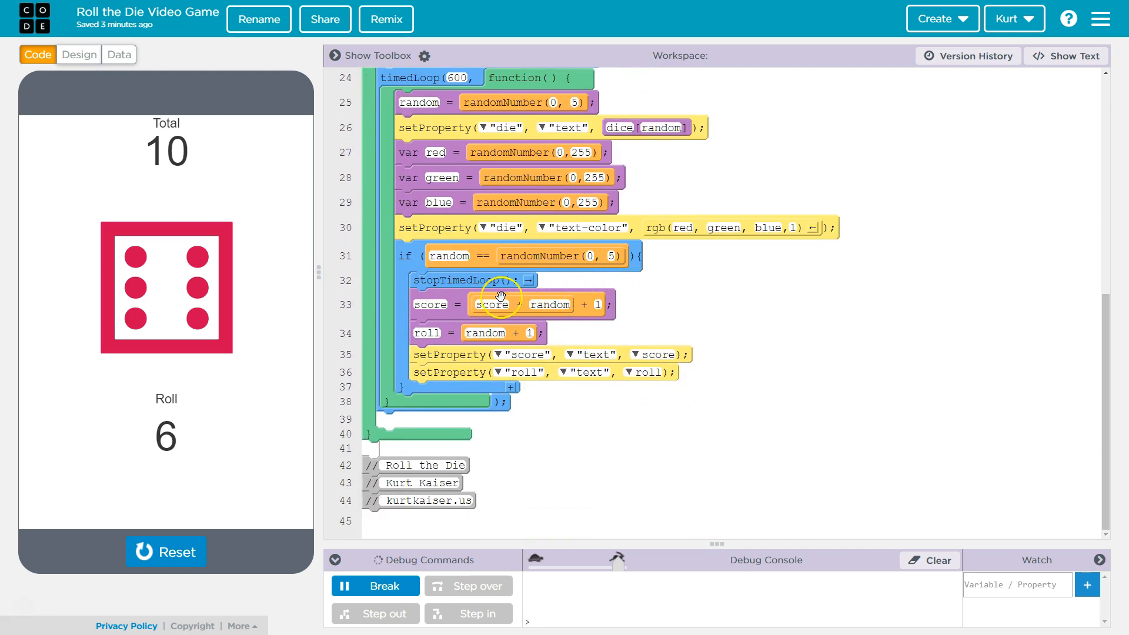
mouse_move(479, 298)
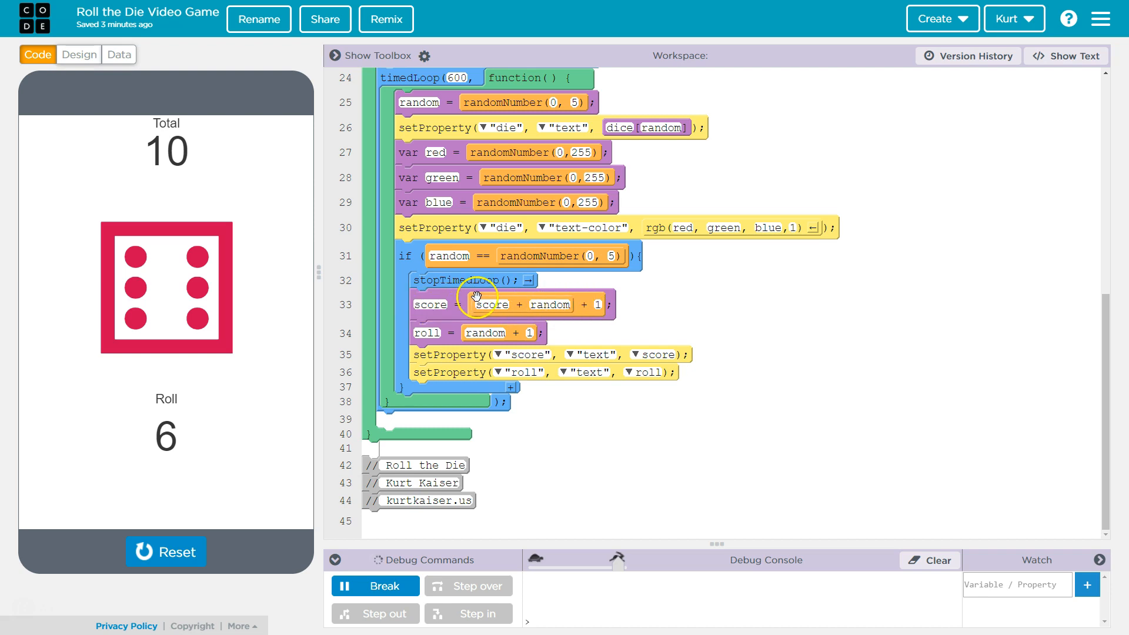
mouse_move(439, 303)
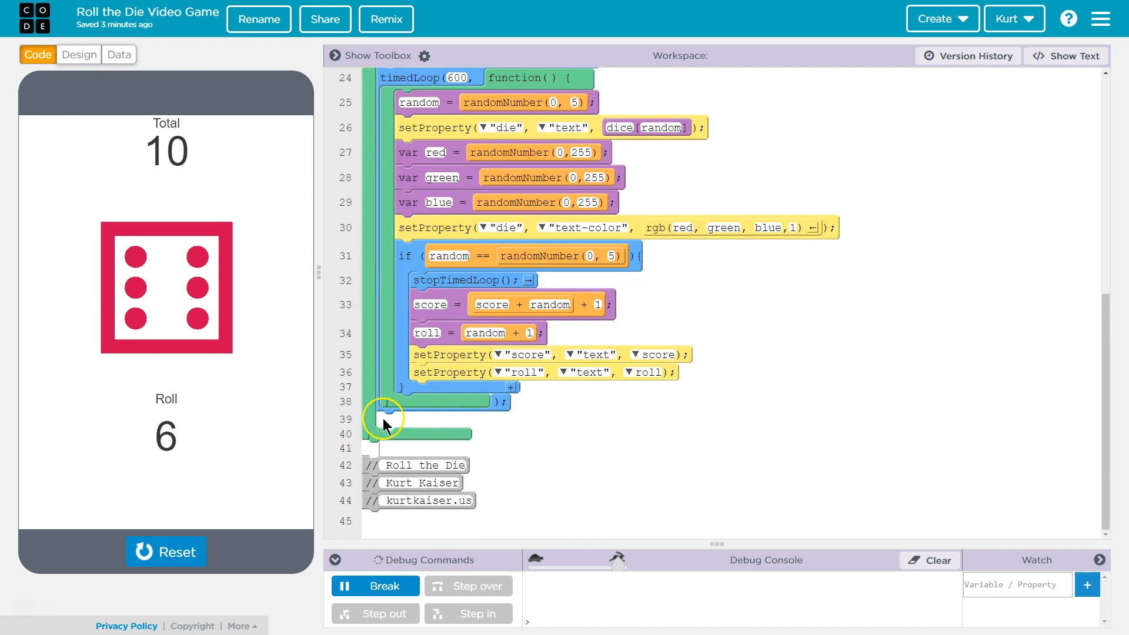
click(1072, 57)
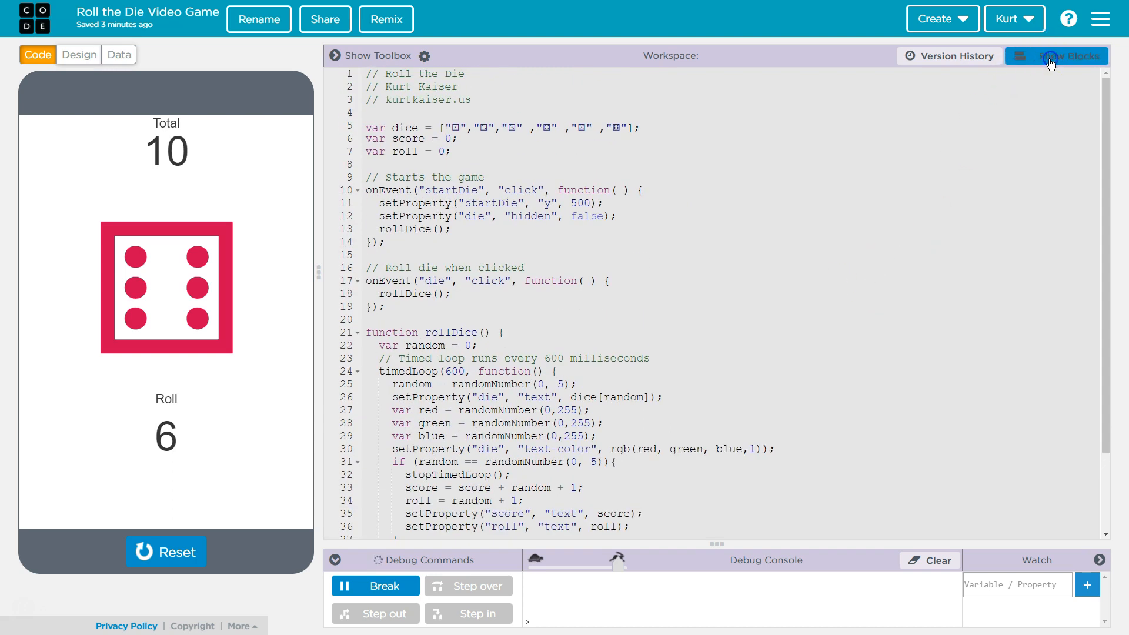
Step: Switch the code back to blocks and roll the die again, raising Total to 19
click(1056, 57)
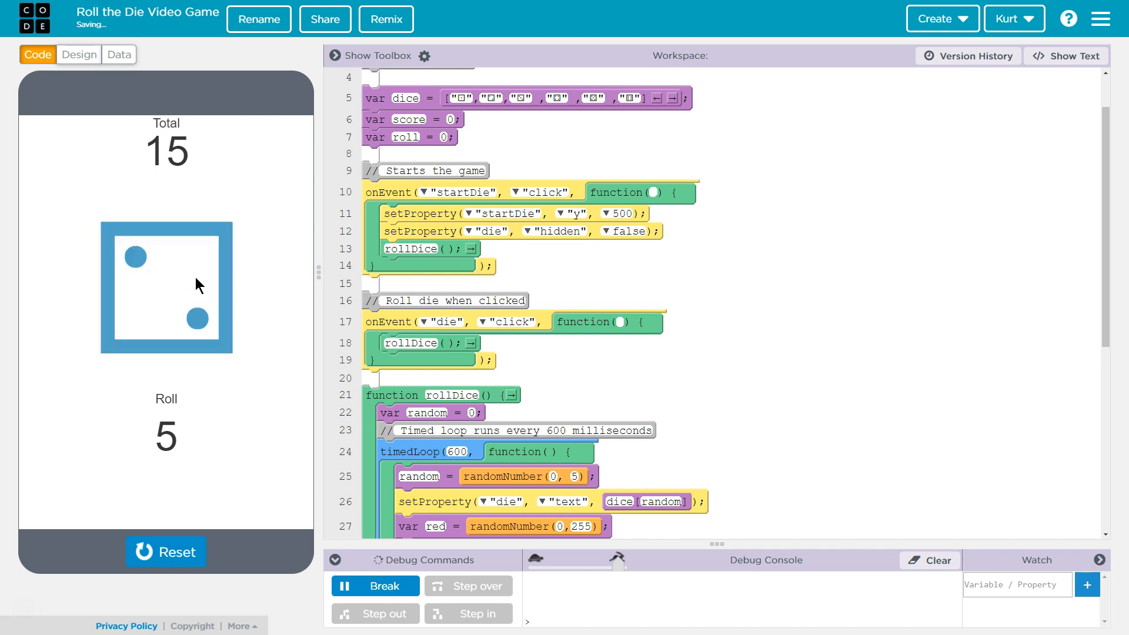
click(166, 286)
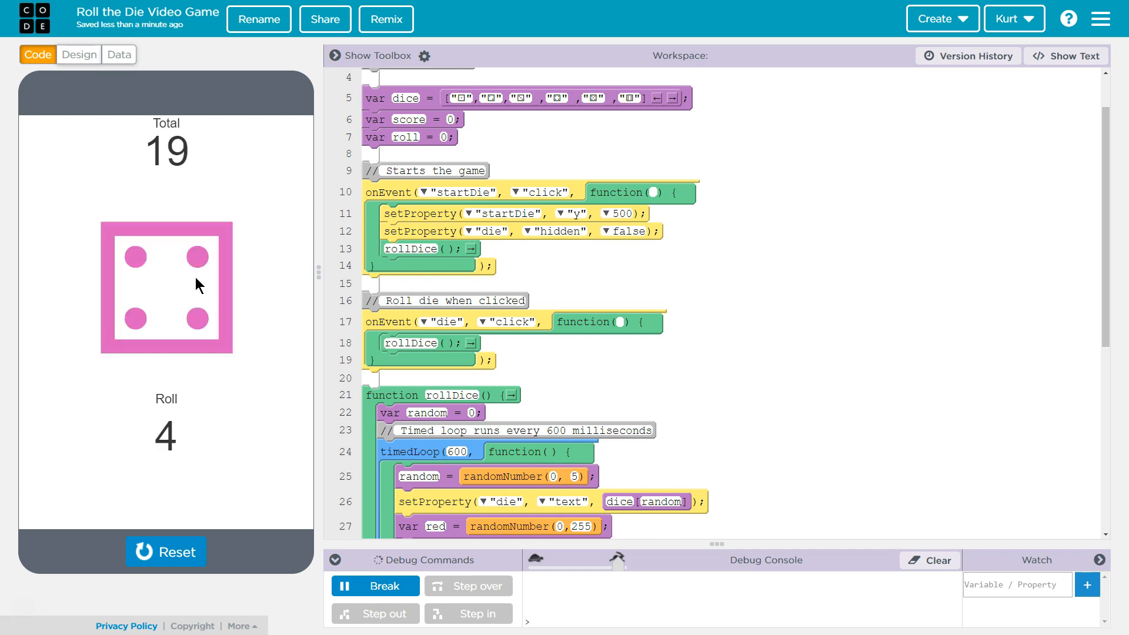